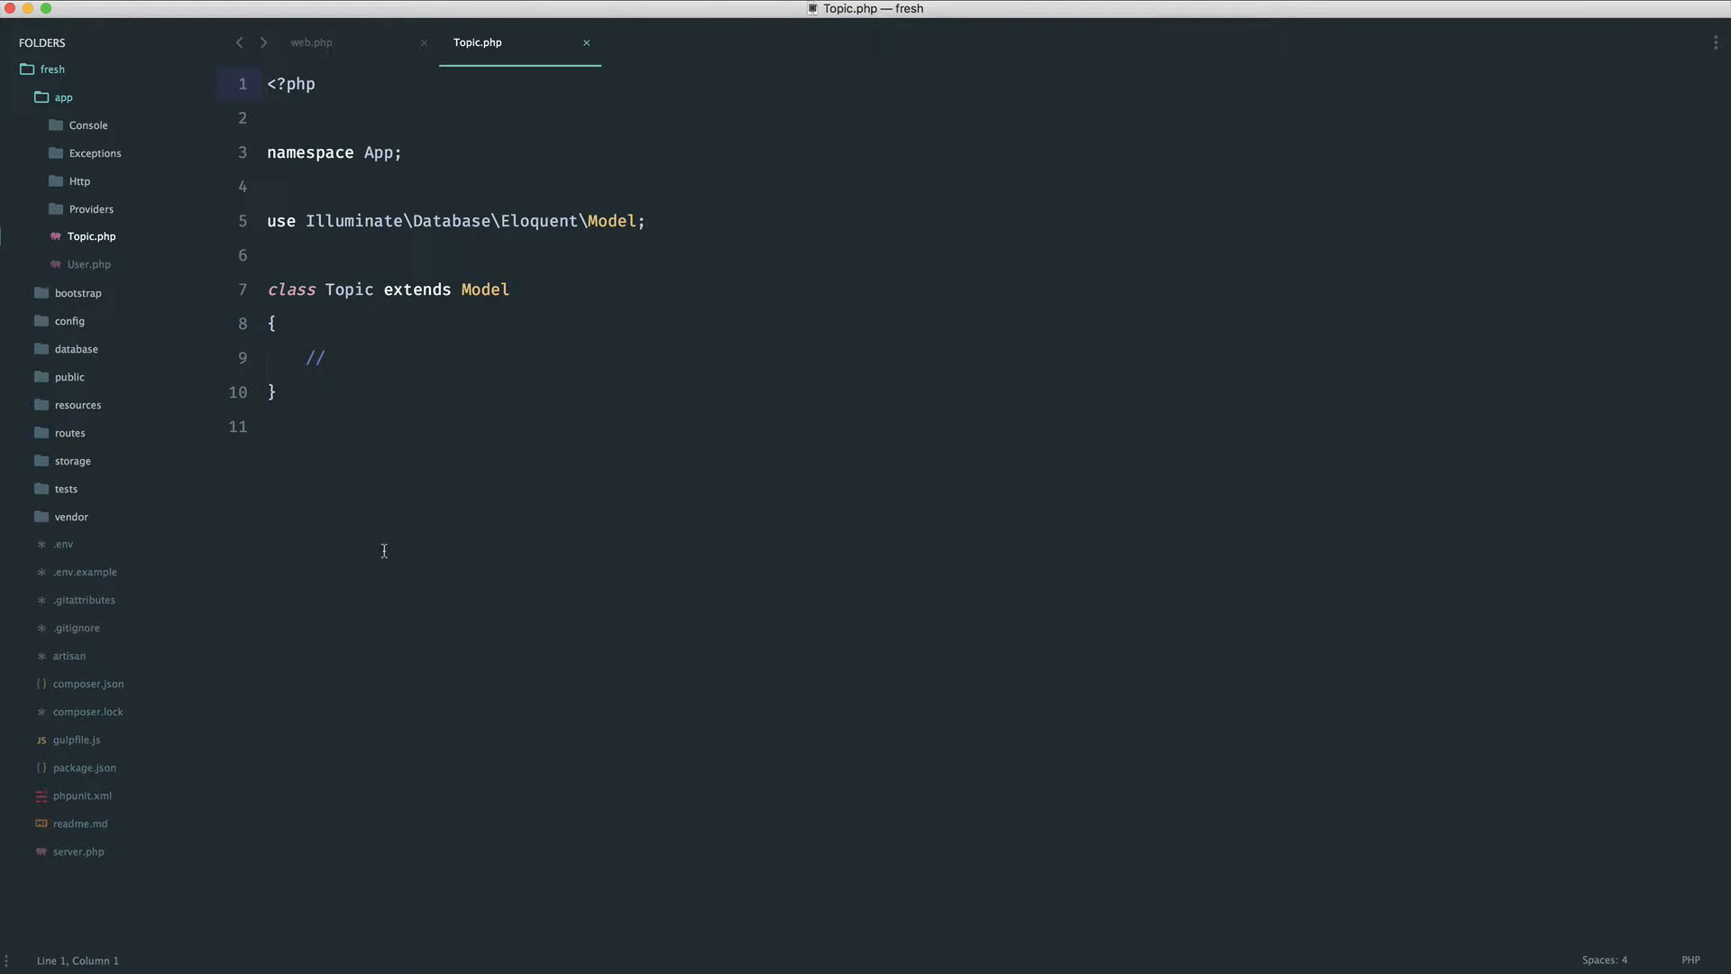
Step: Replace the placeholder comment with a public function setTitleAttribute($value) method signature and braces
key(Backspace)
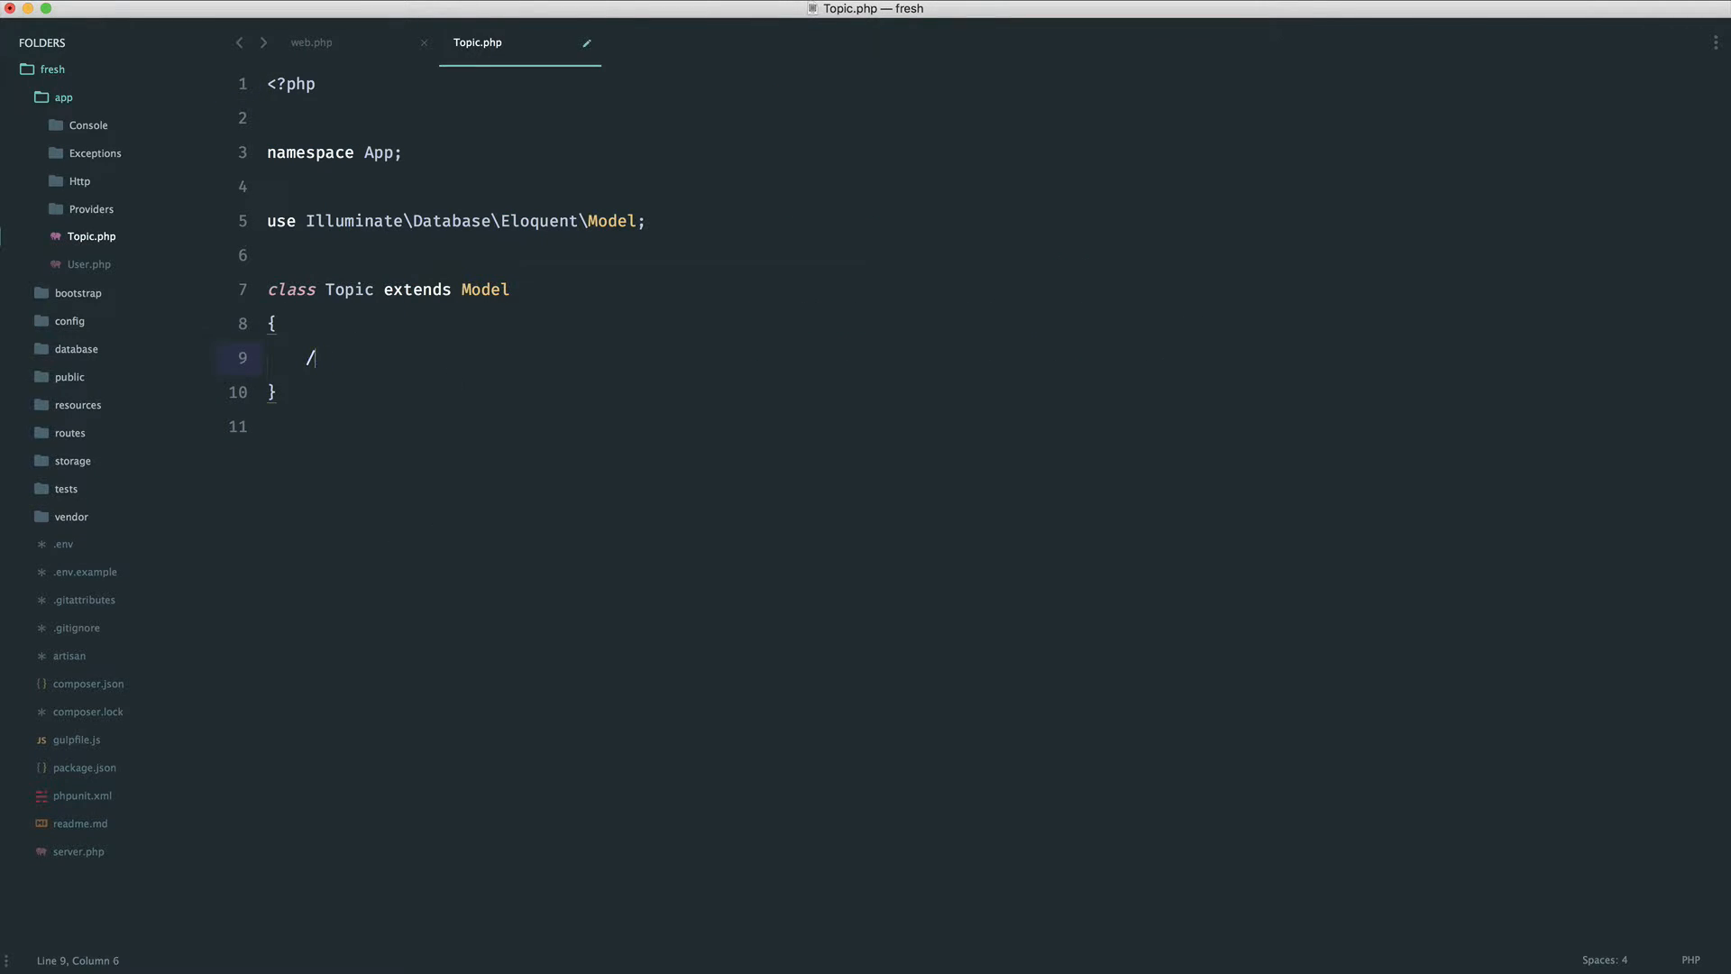
text(pub)
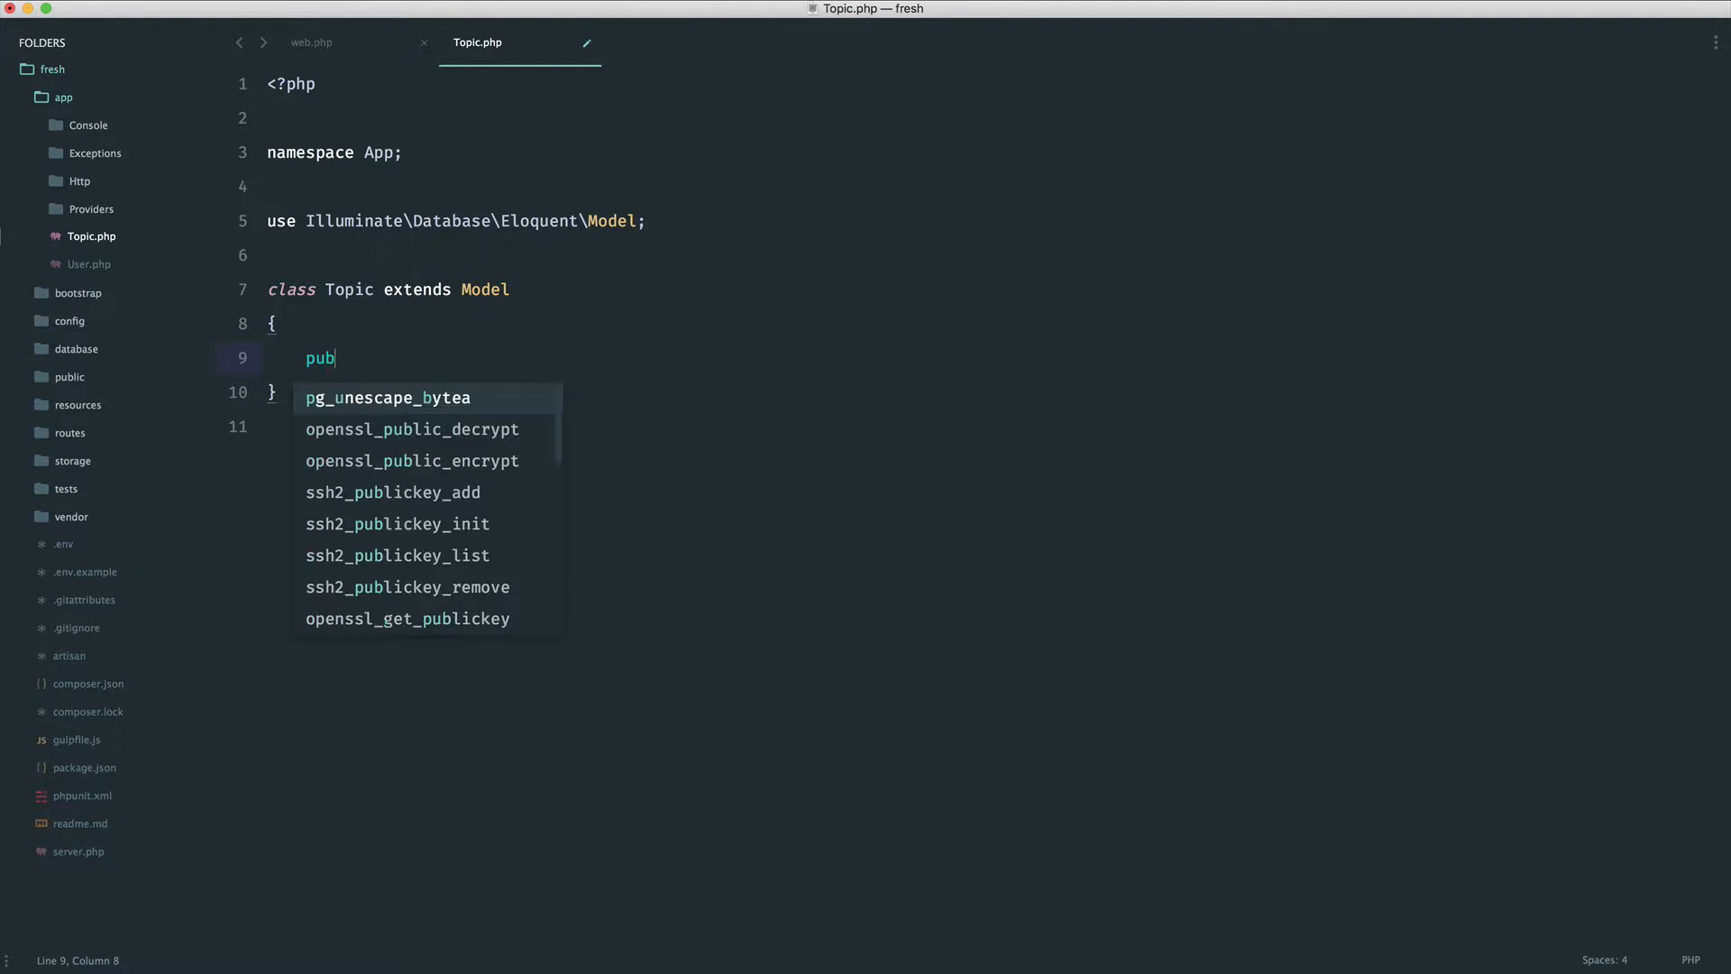
text(lic function)
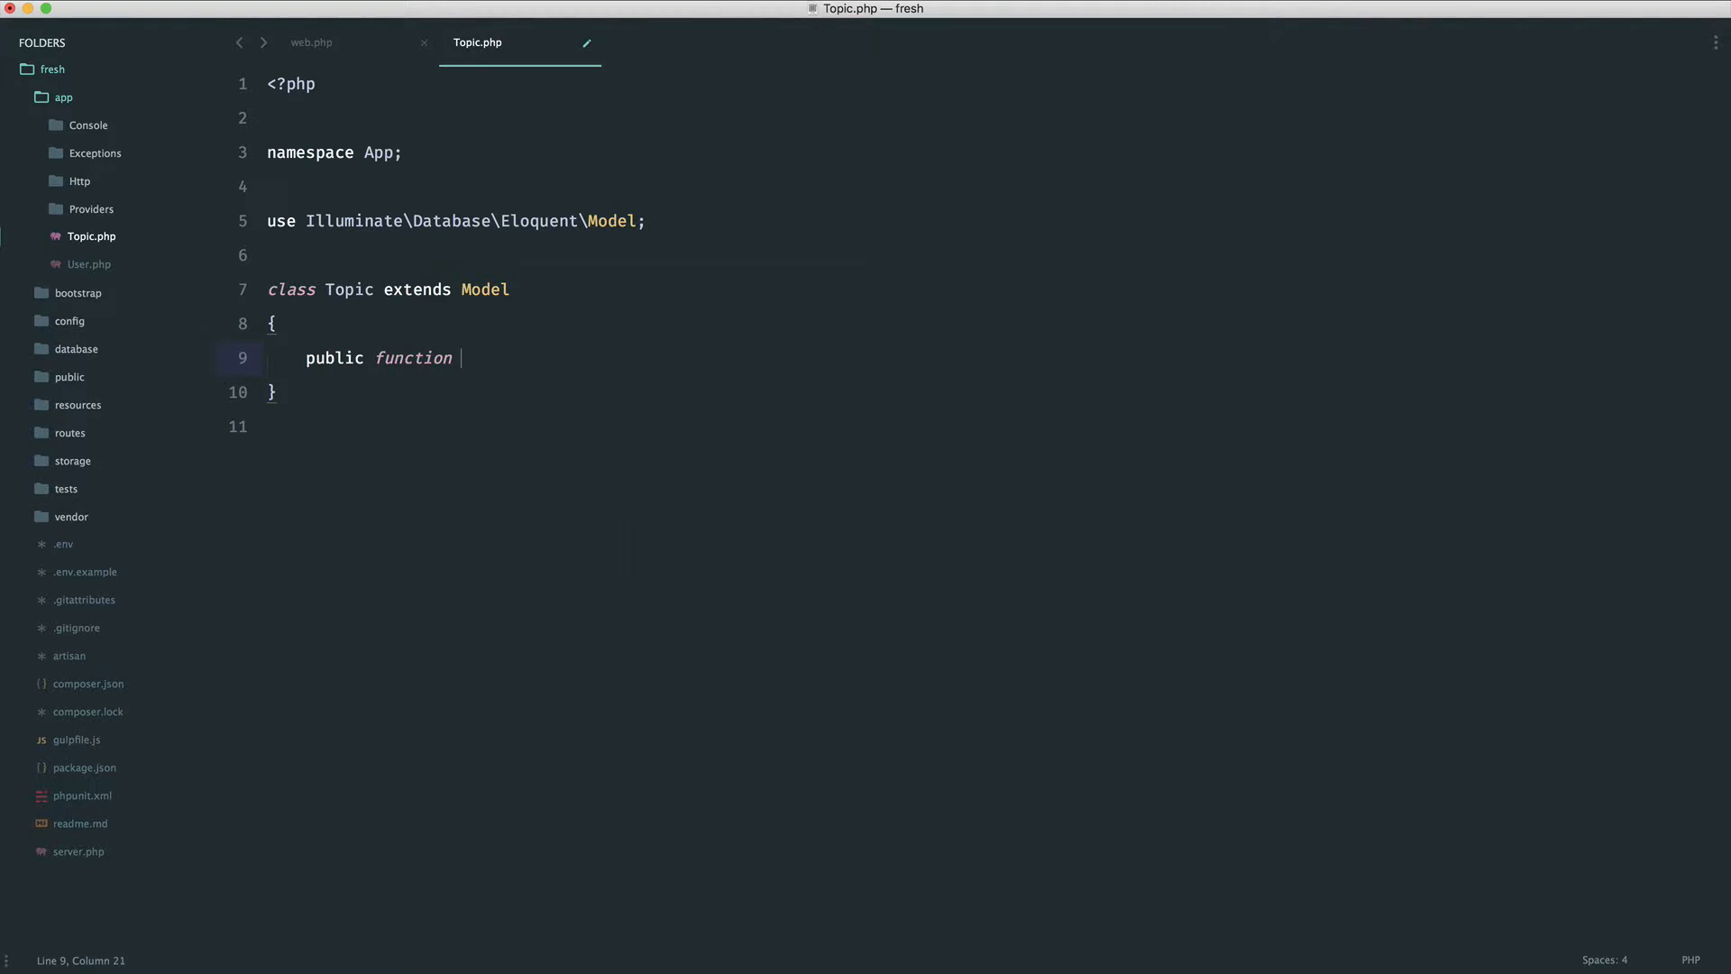
text(get)
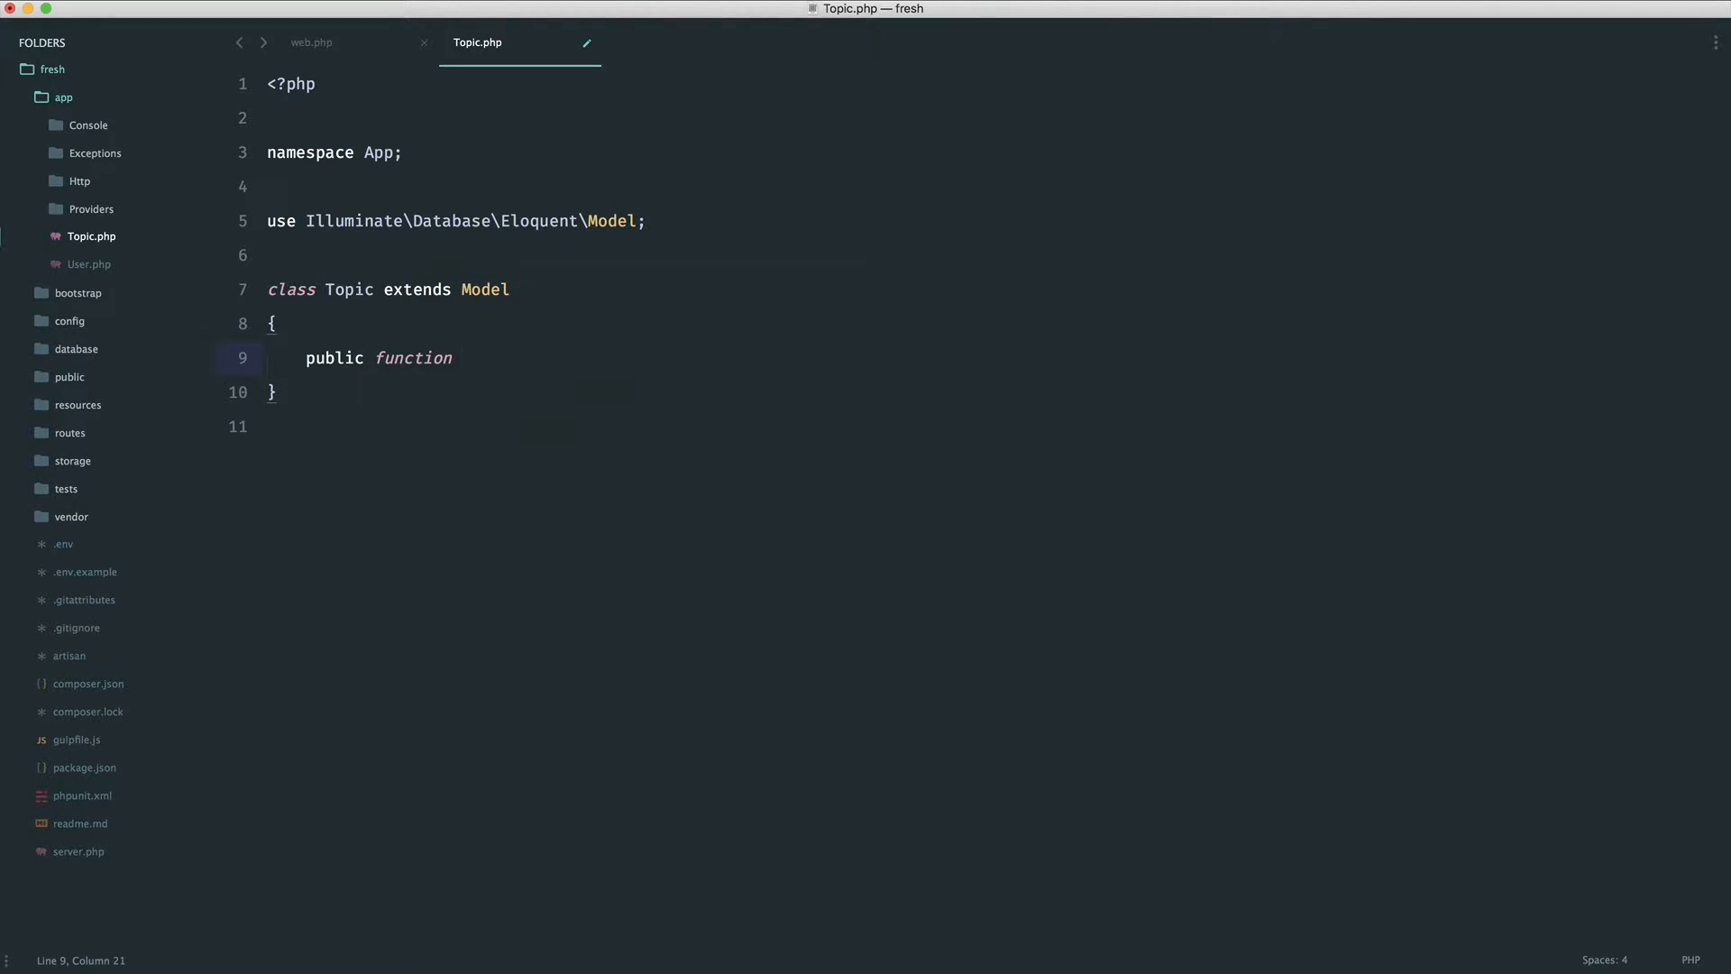
text(set)
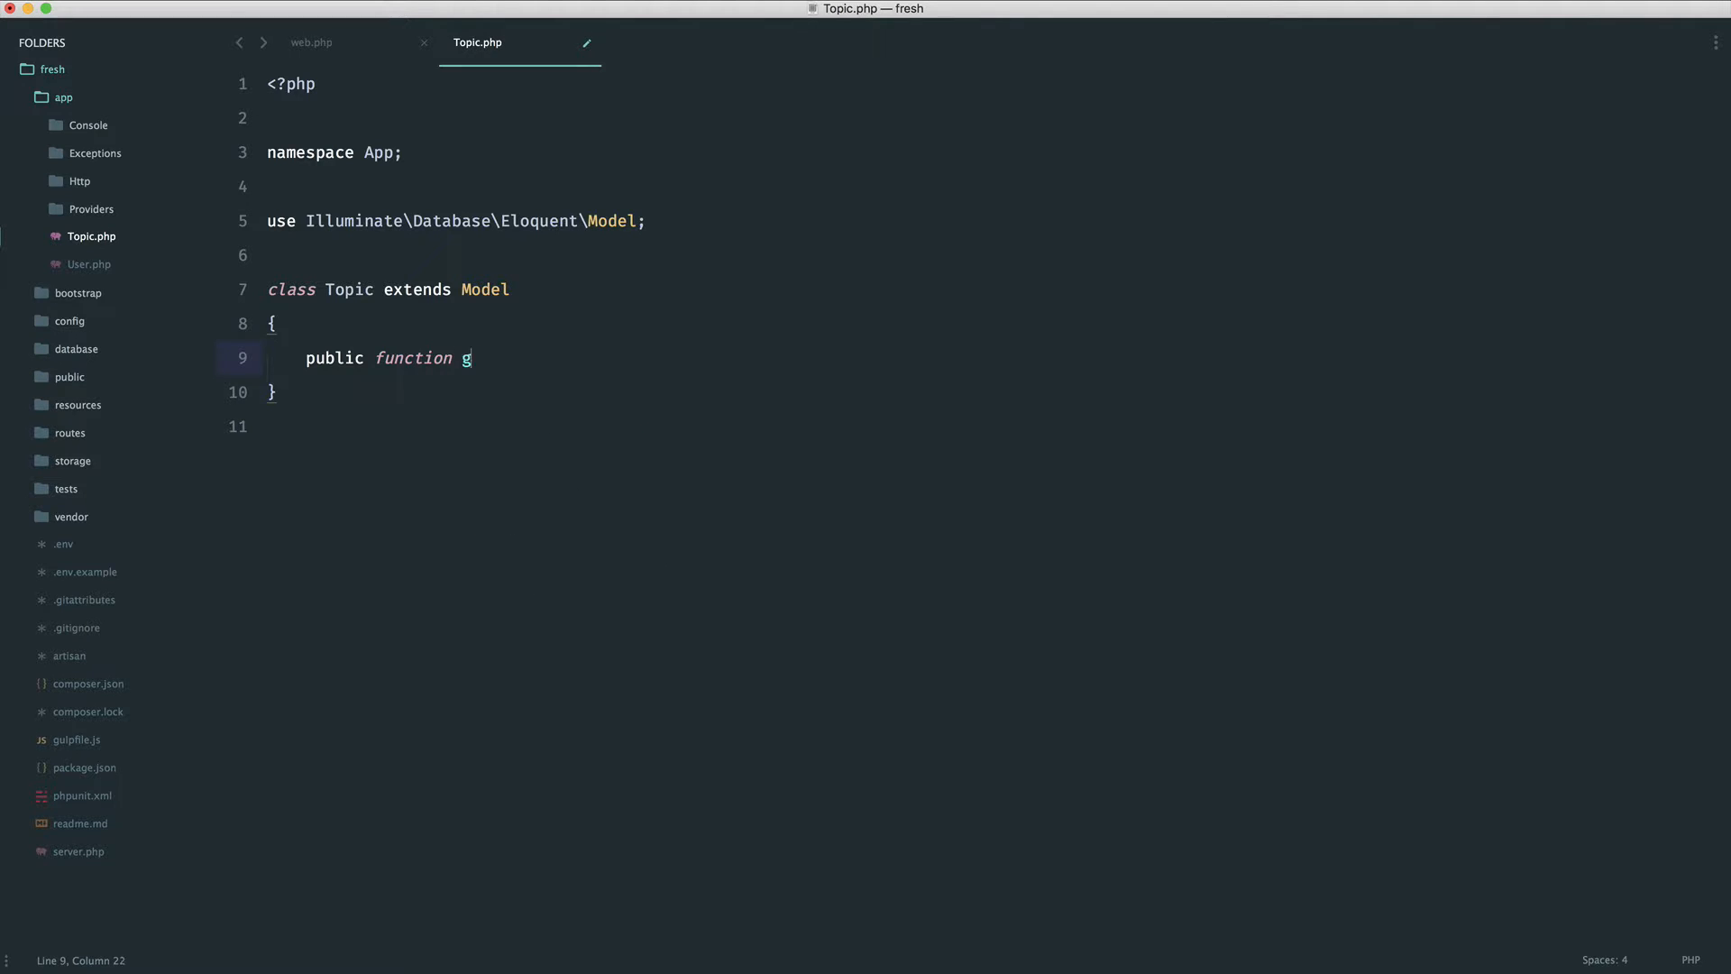
text(set)
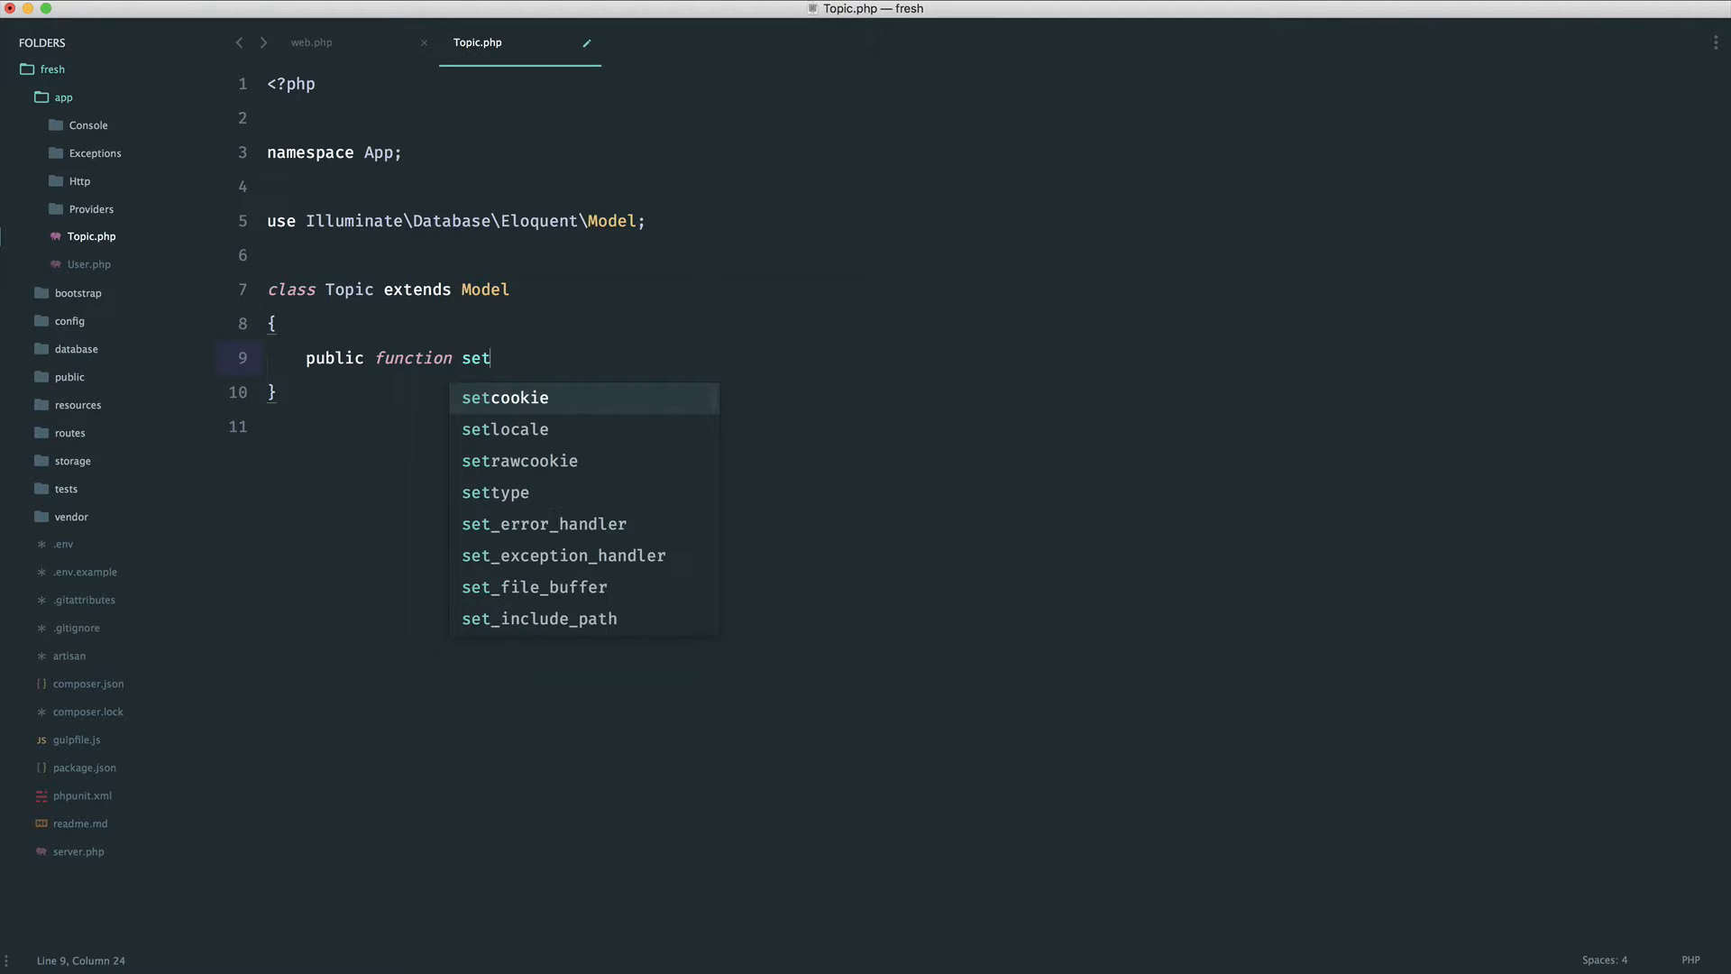
text(TitleAttribute()
text({)
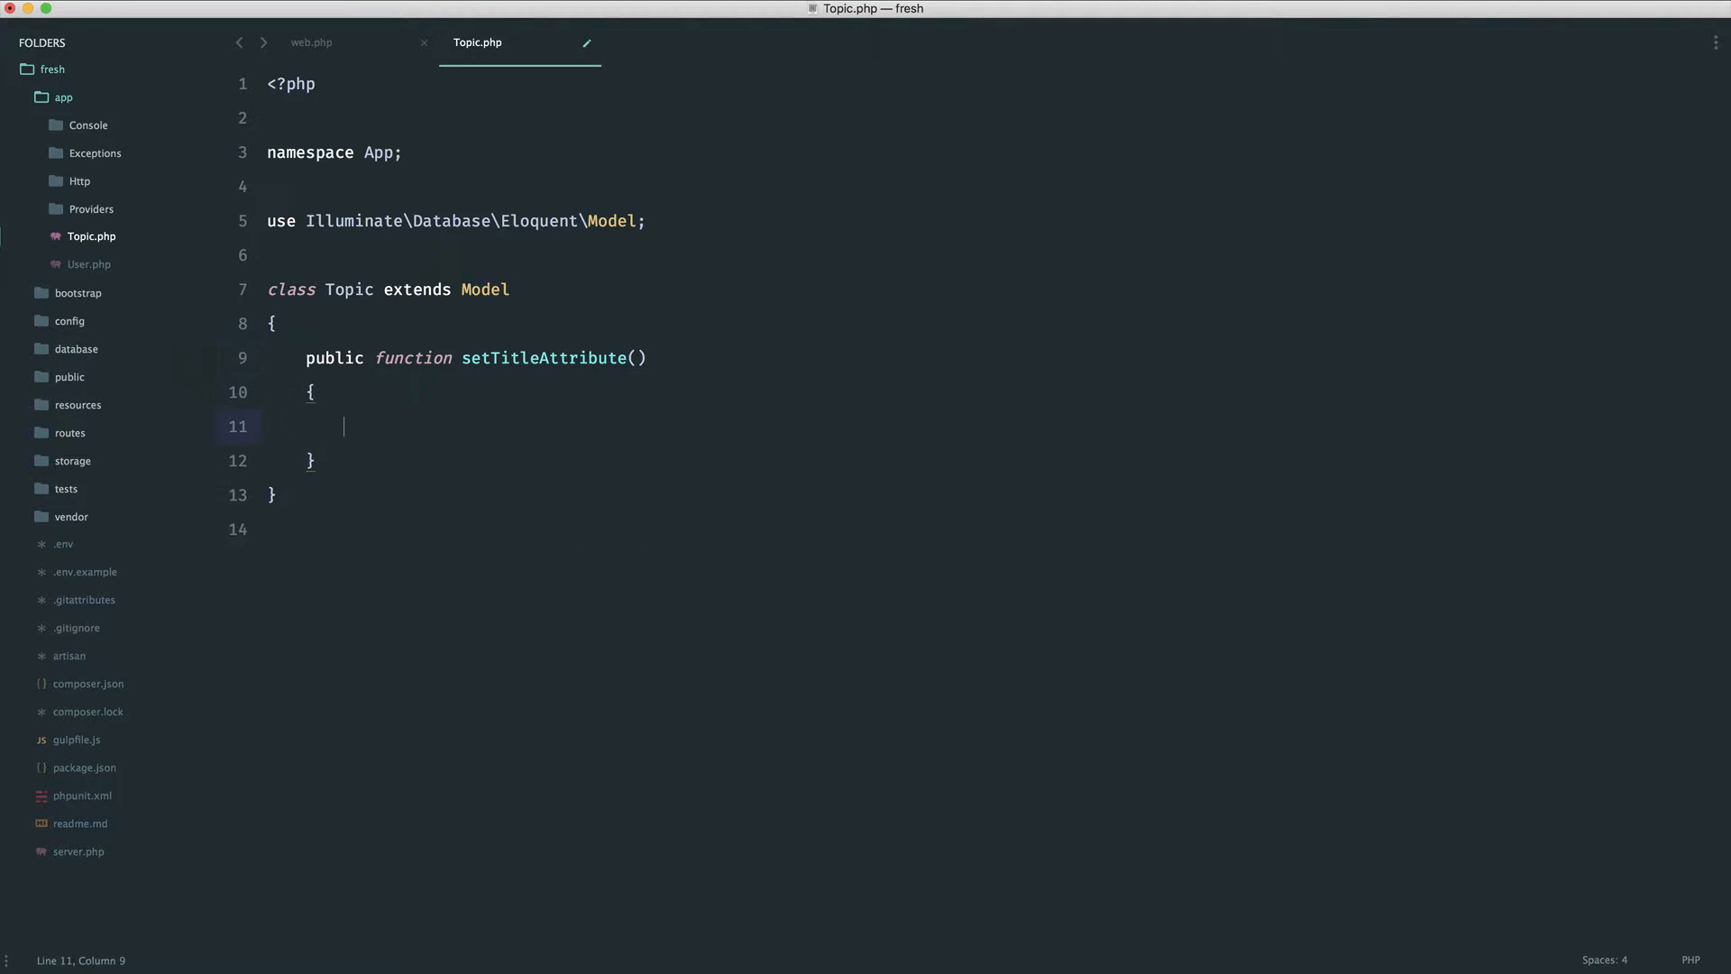
text($value)
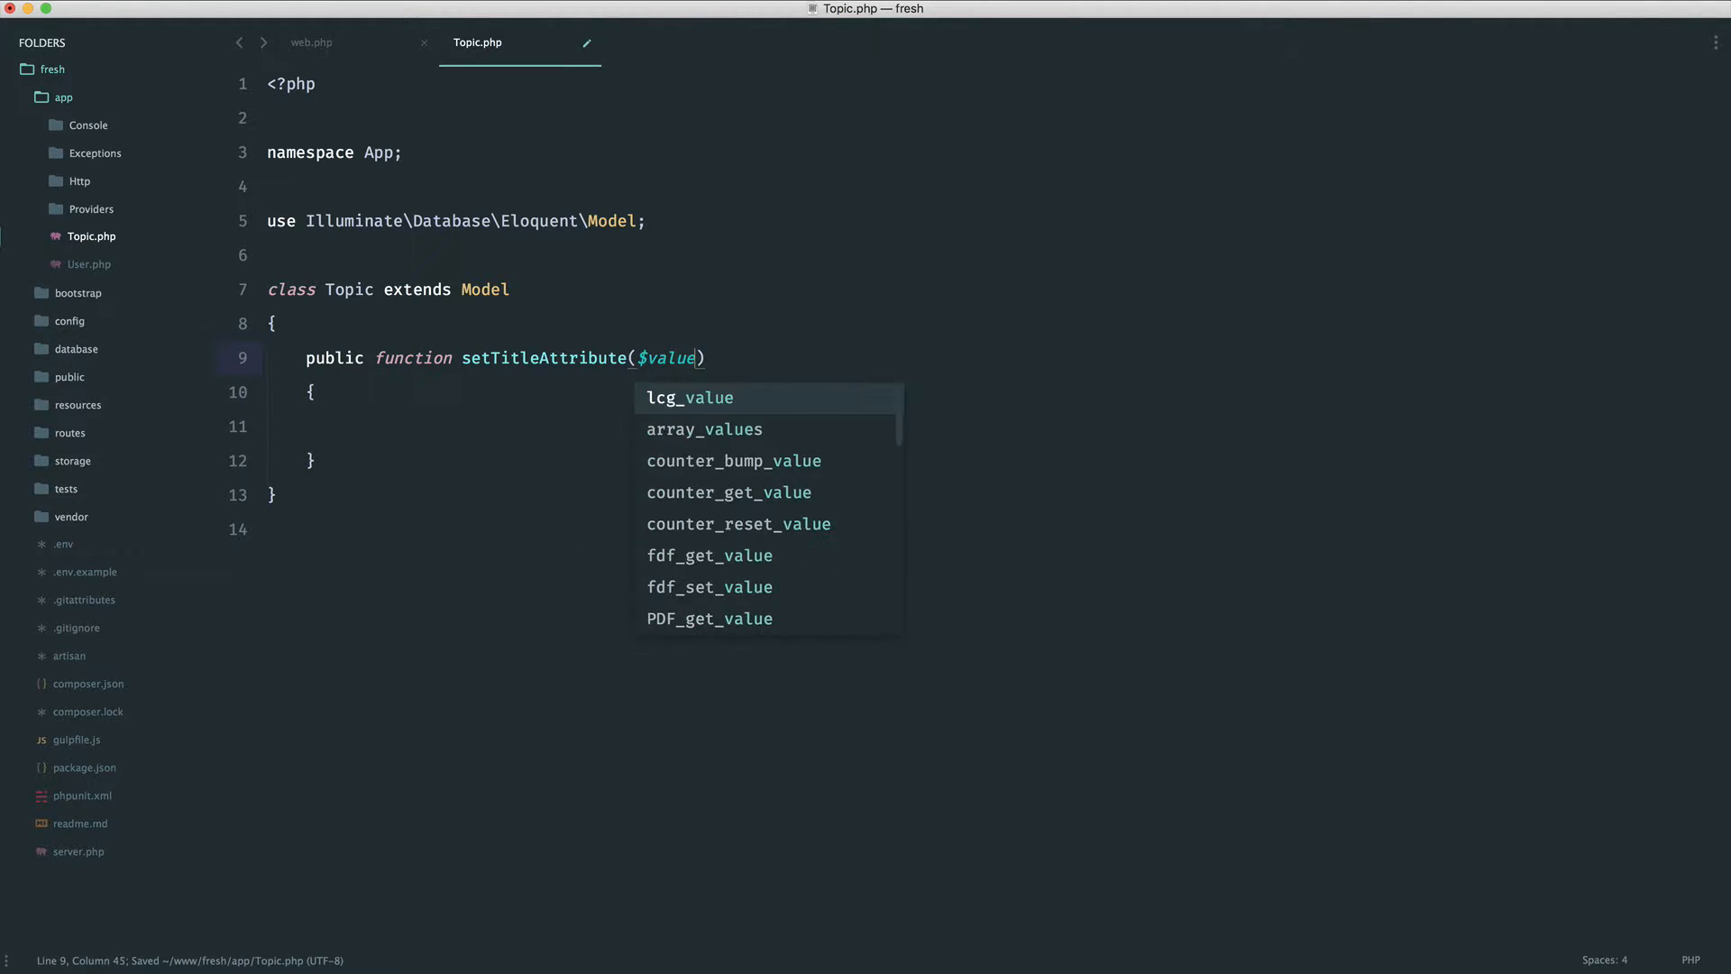
Step: Add dd($value); inside the method body and save Topic.php
text(dd();)
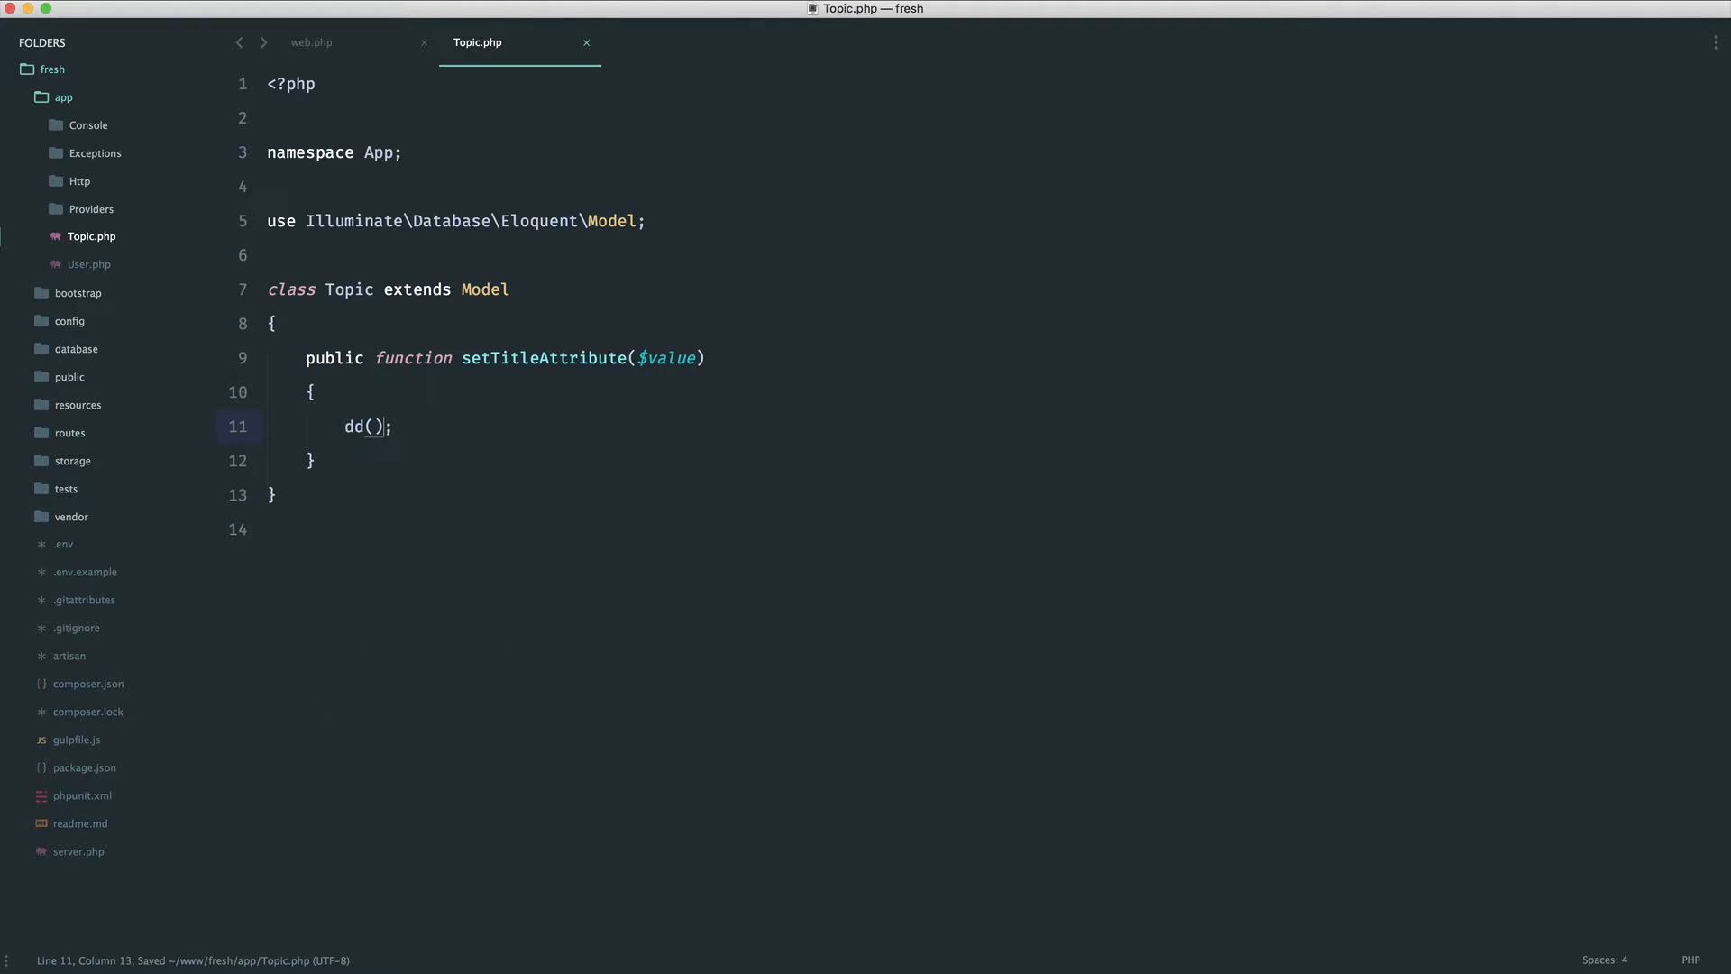
text($value)
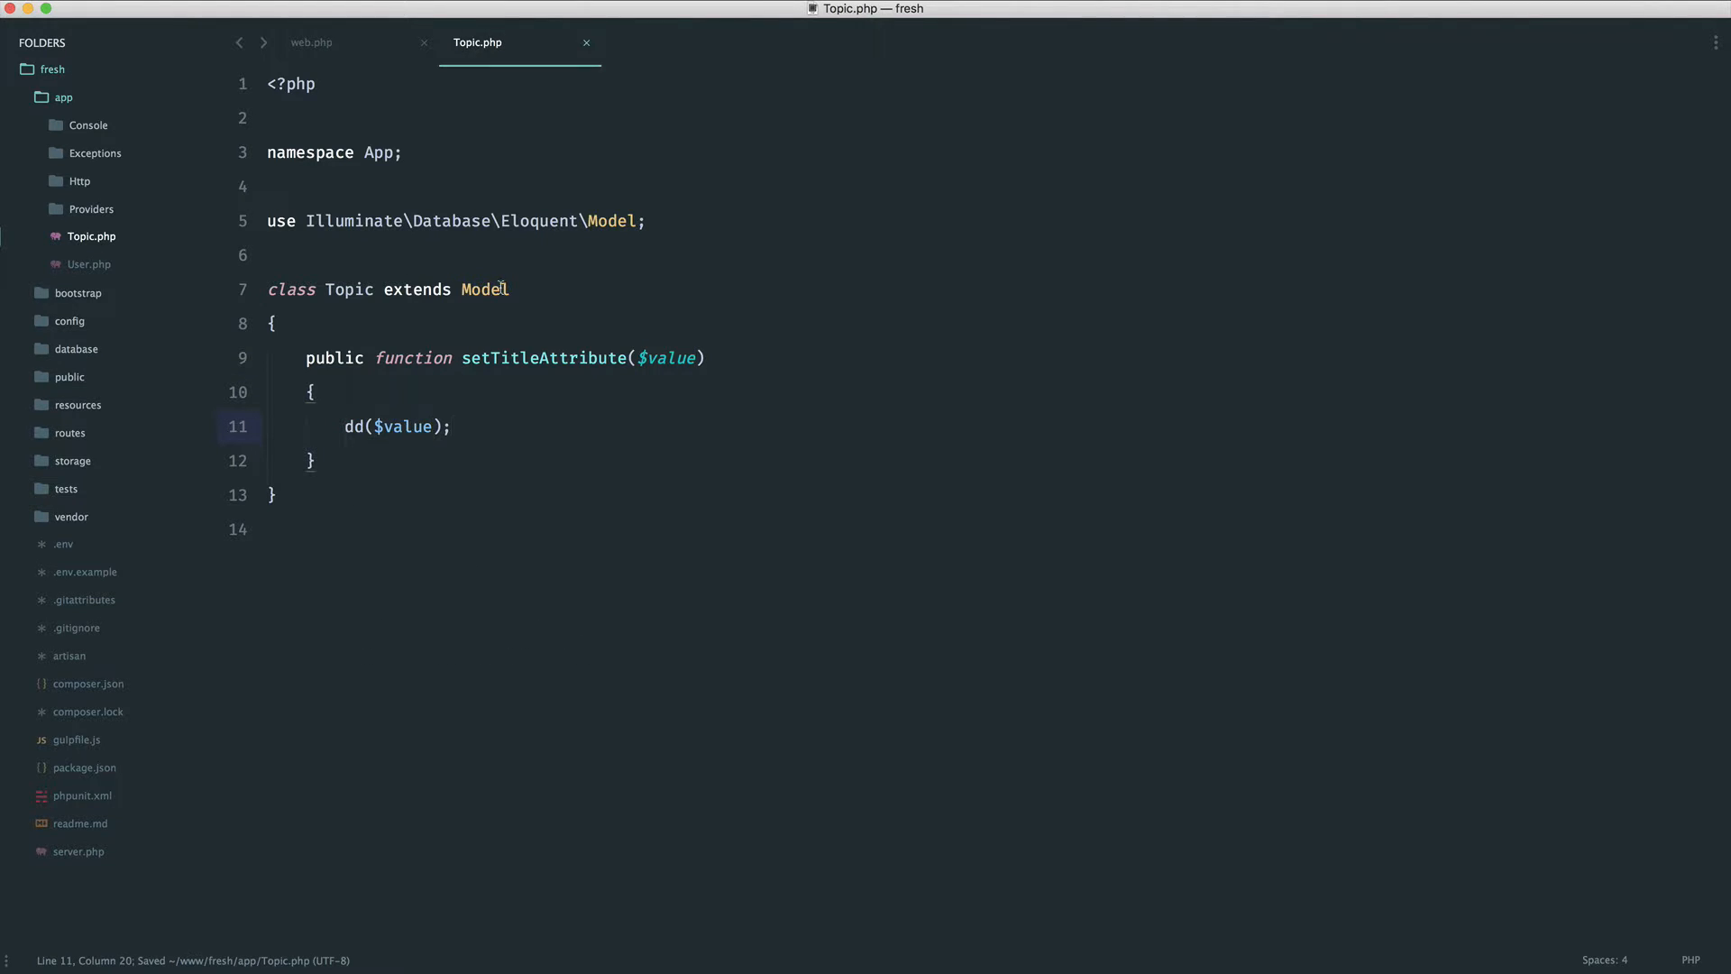
click(312, 42)
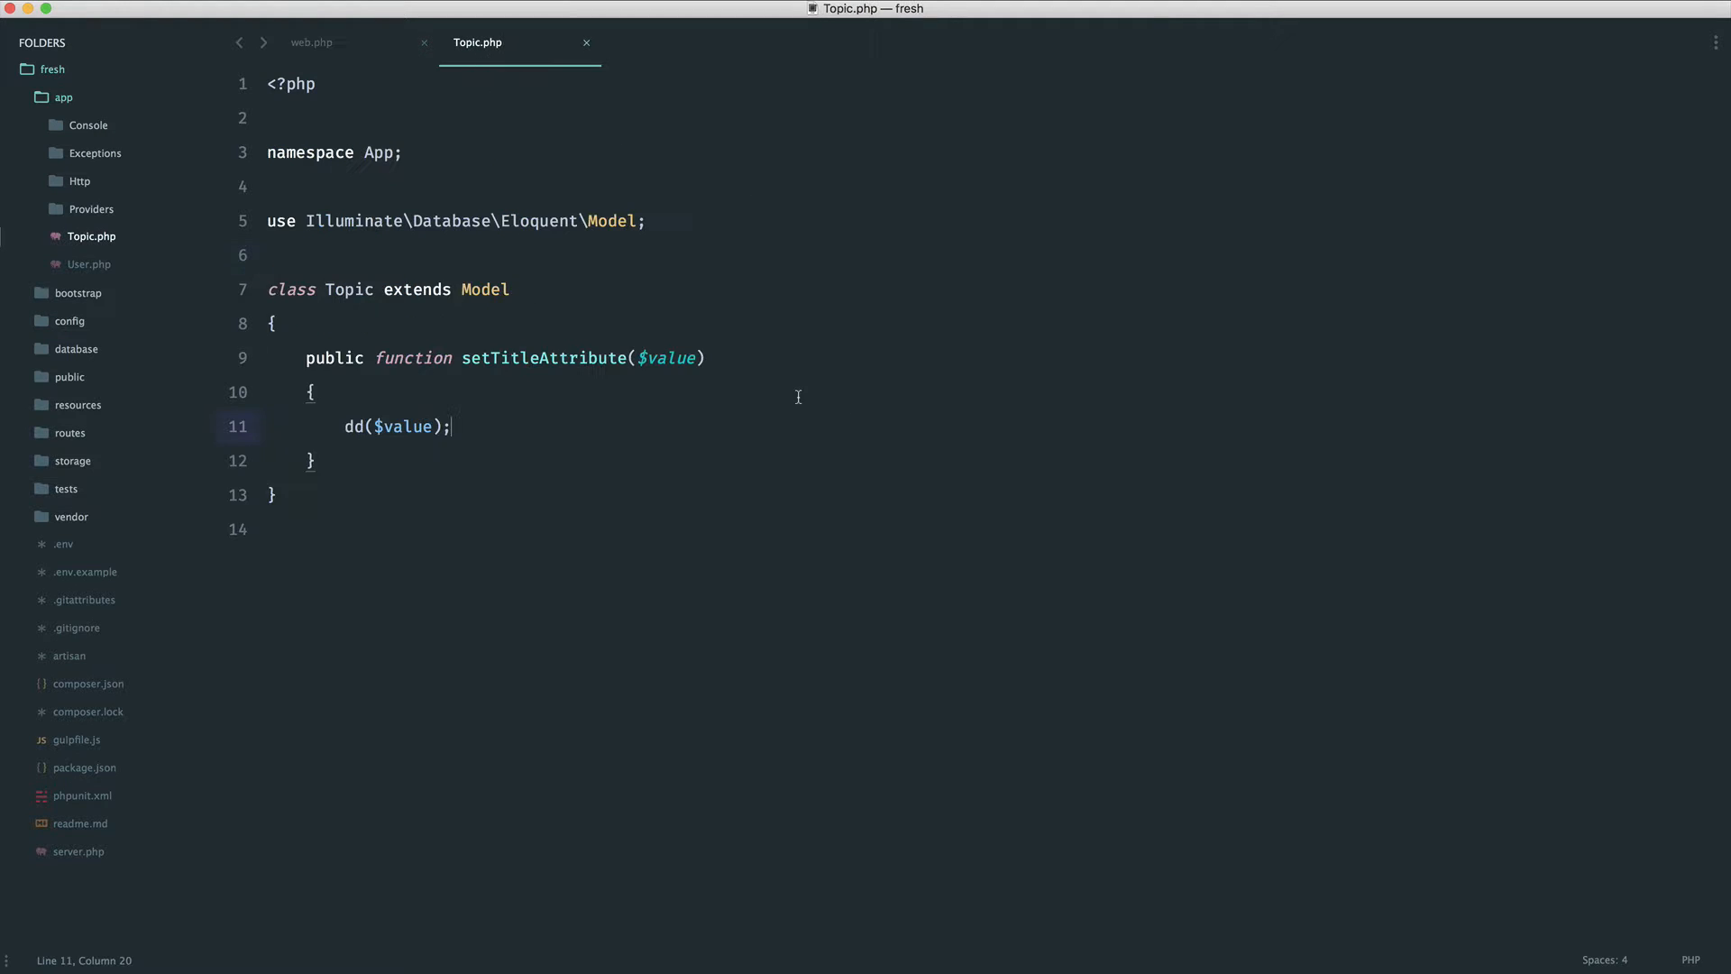
key(ctrl+shift+k)
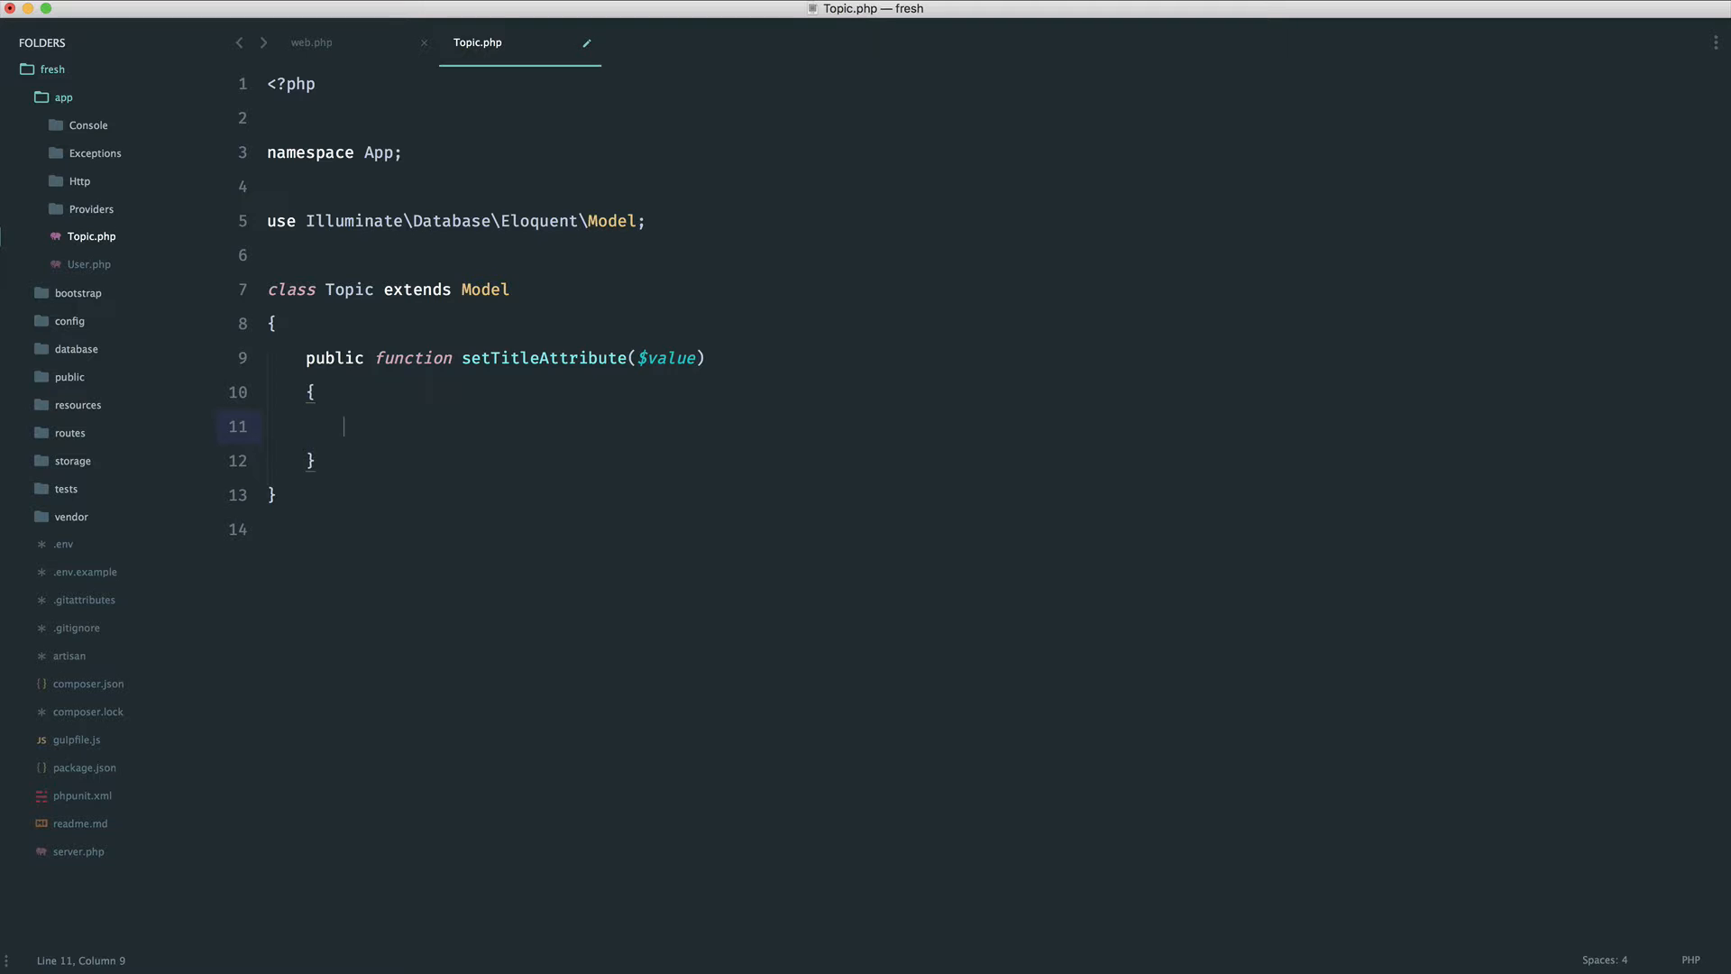
text($)
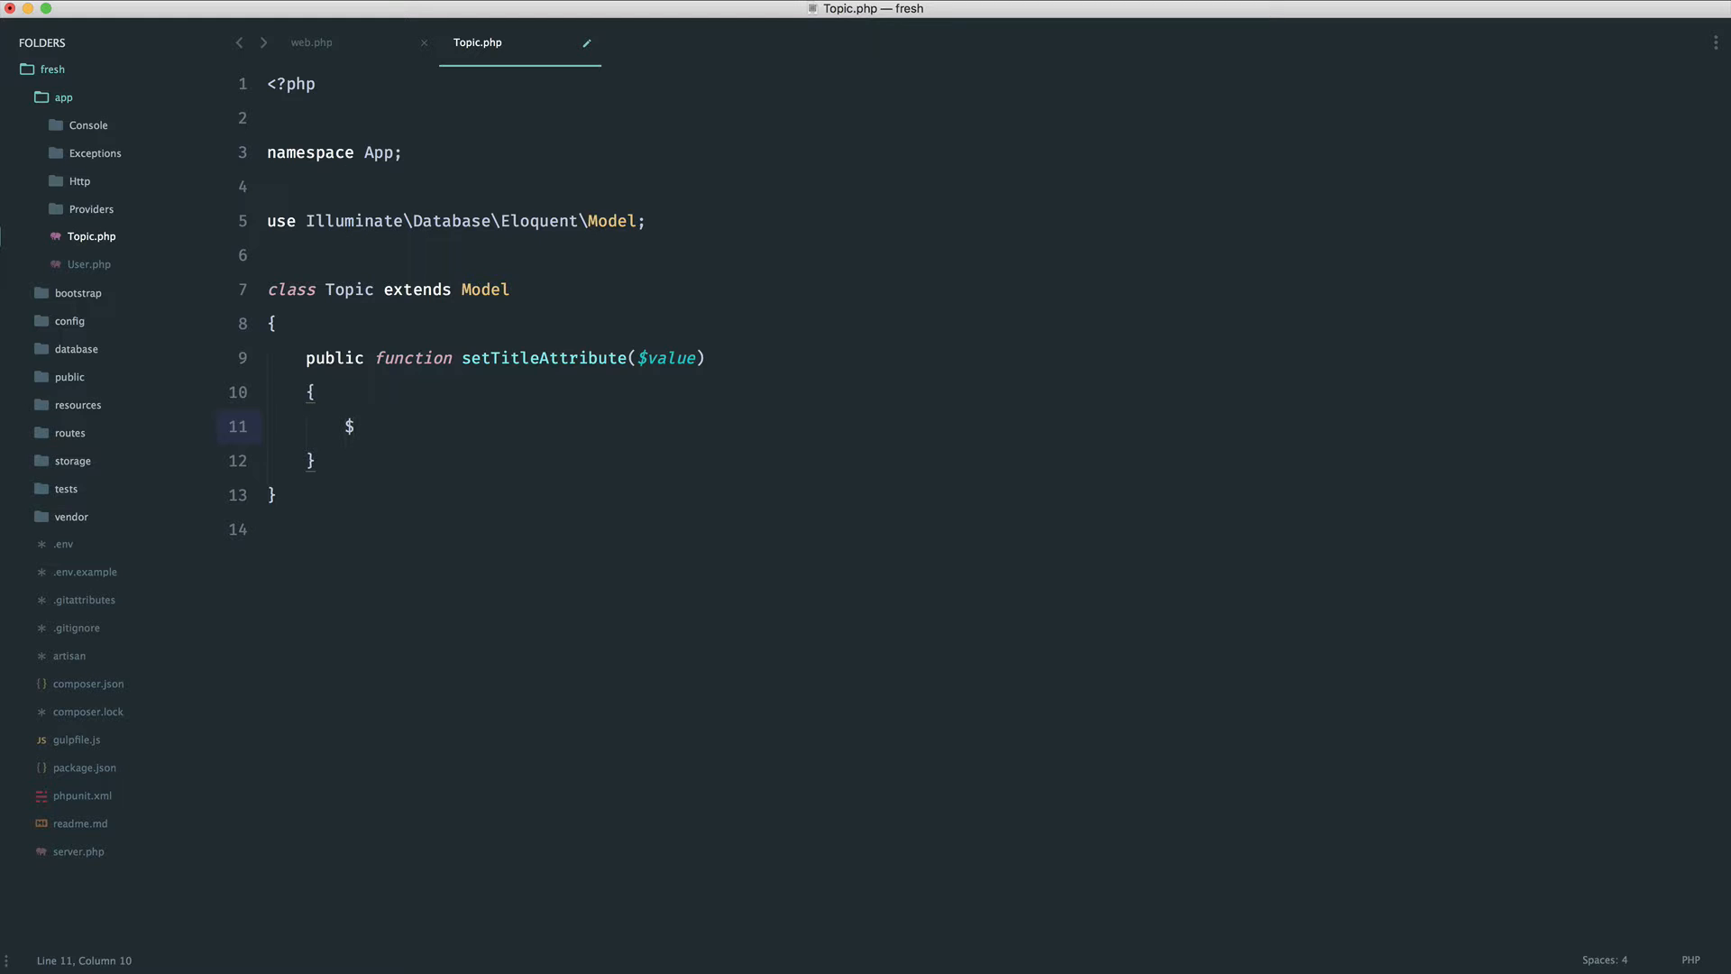
text(this->)
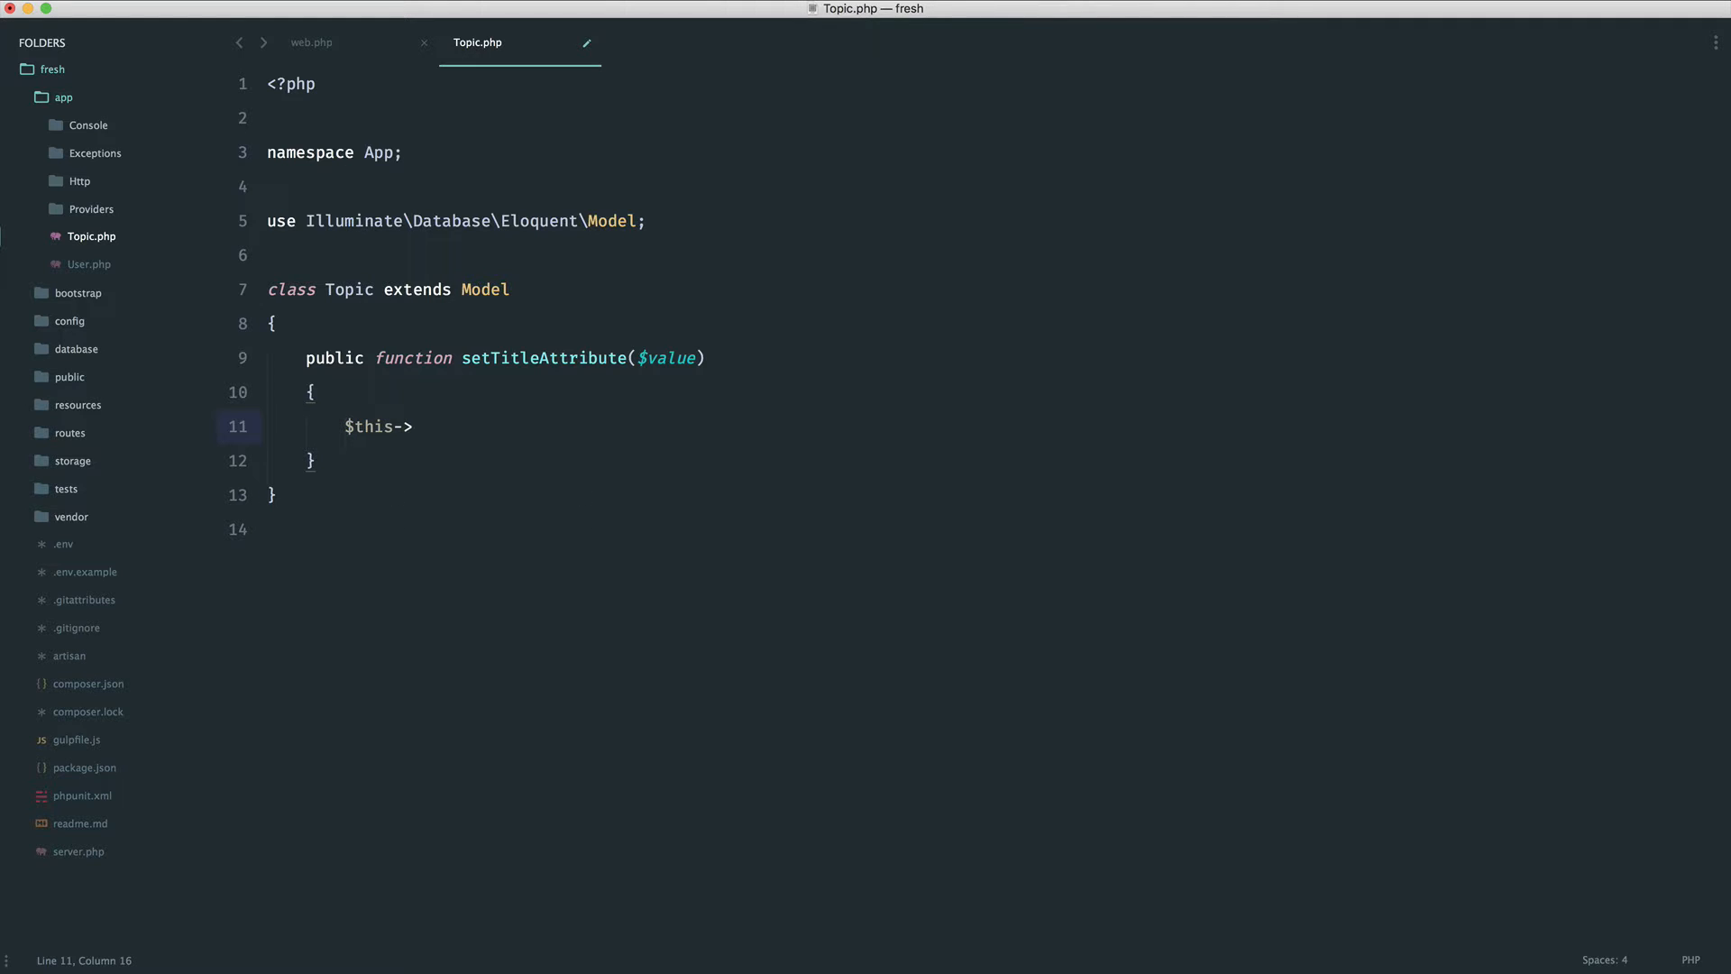
text(attributes[''])
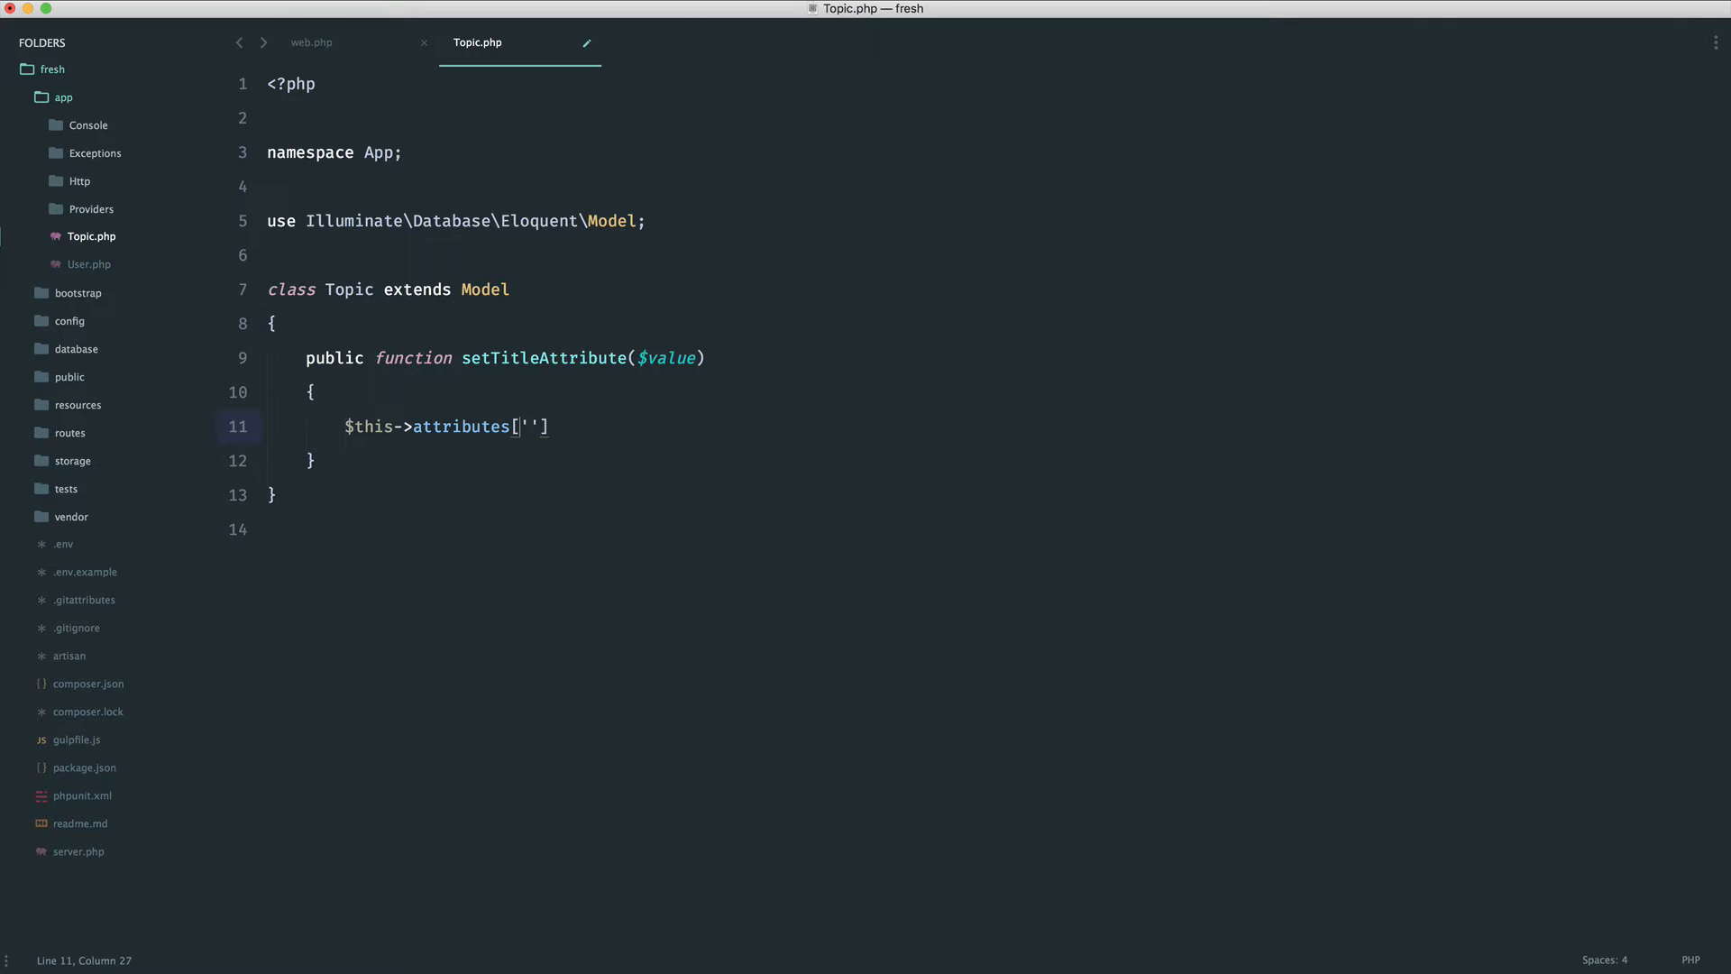
text(title)
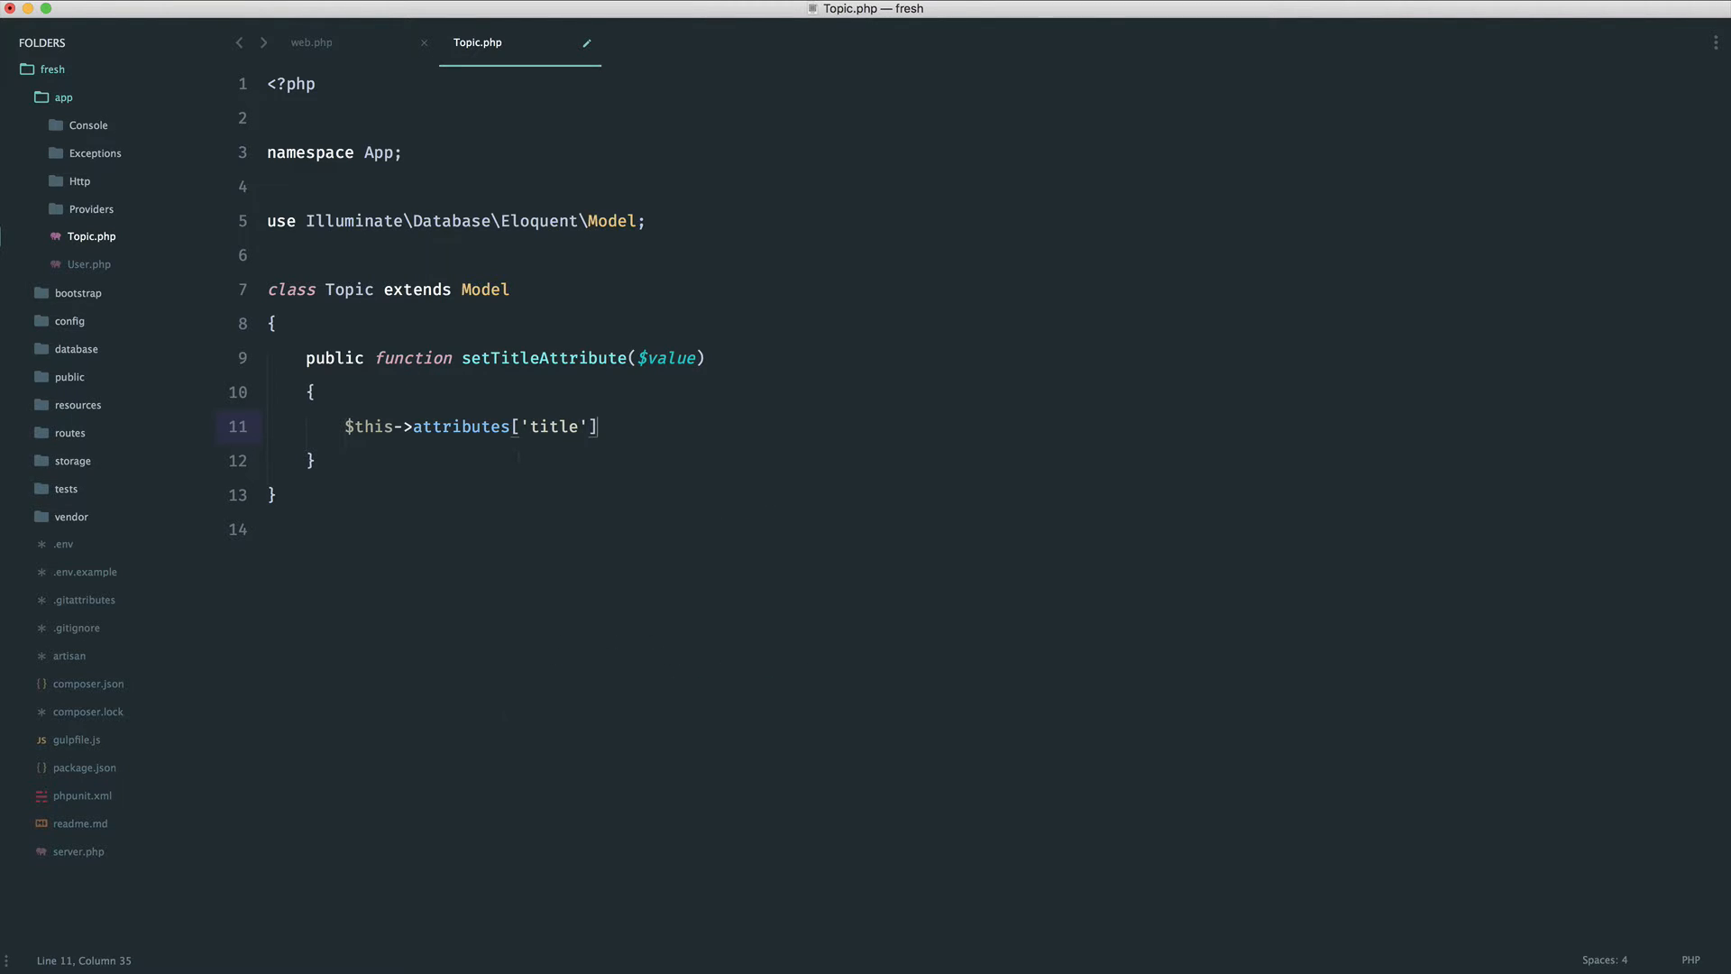
text(= $value;)
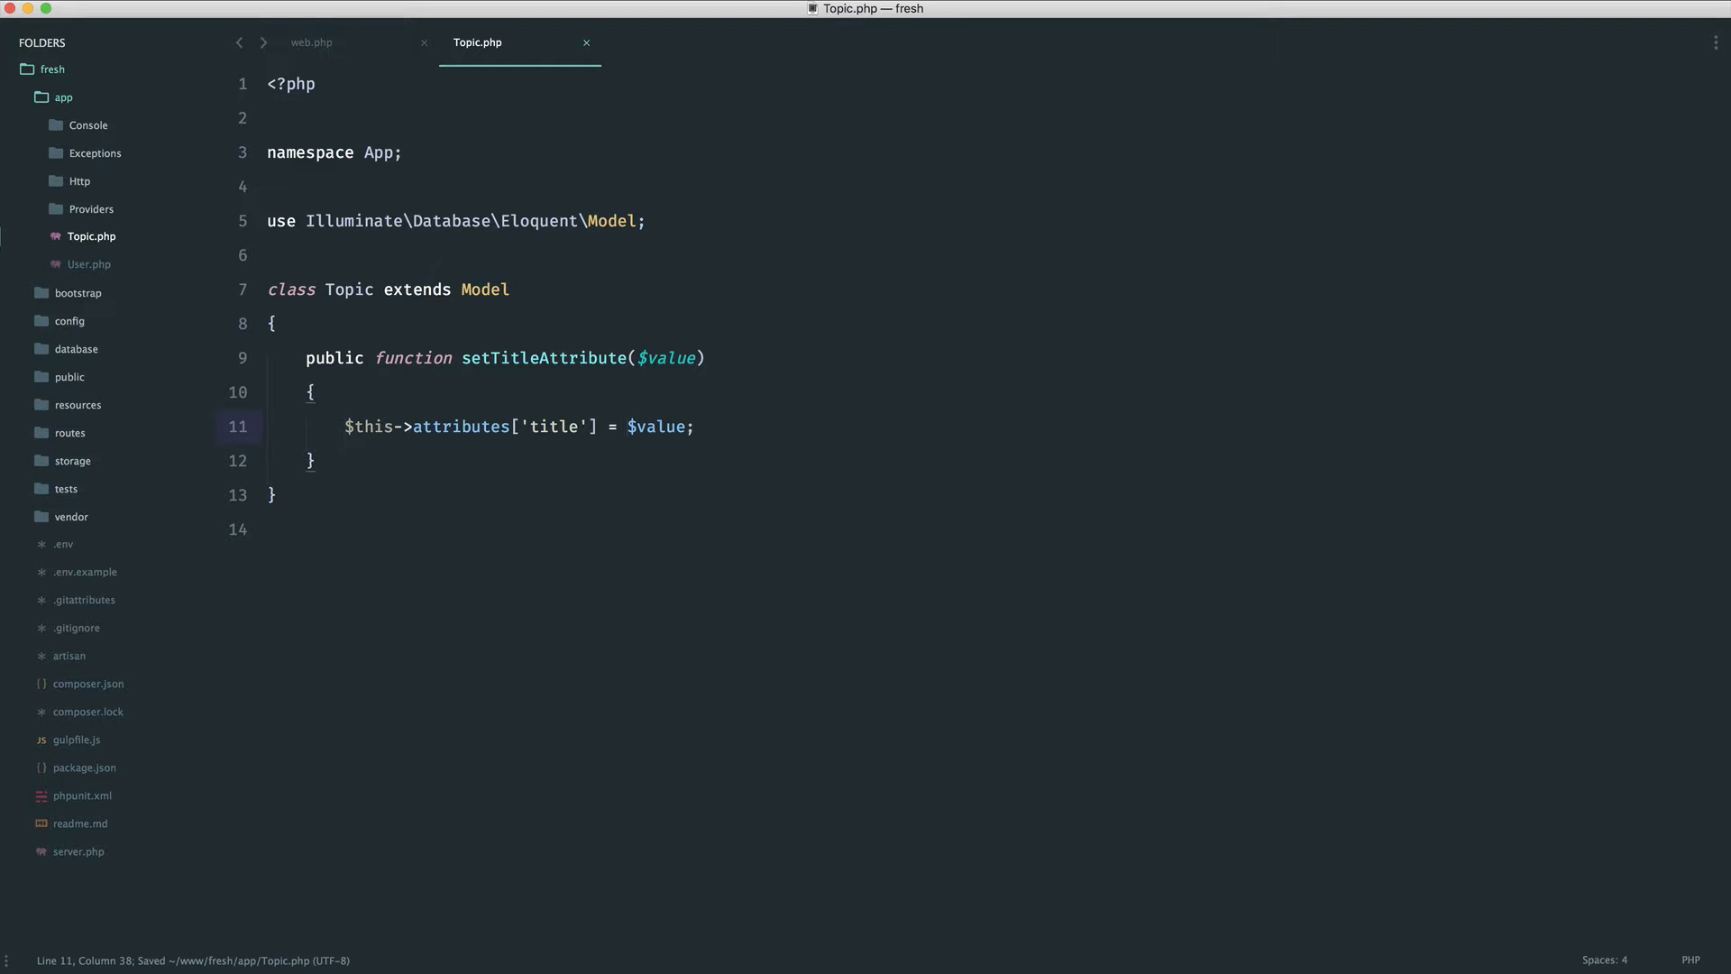
double_click(660, 426)
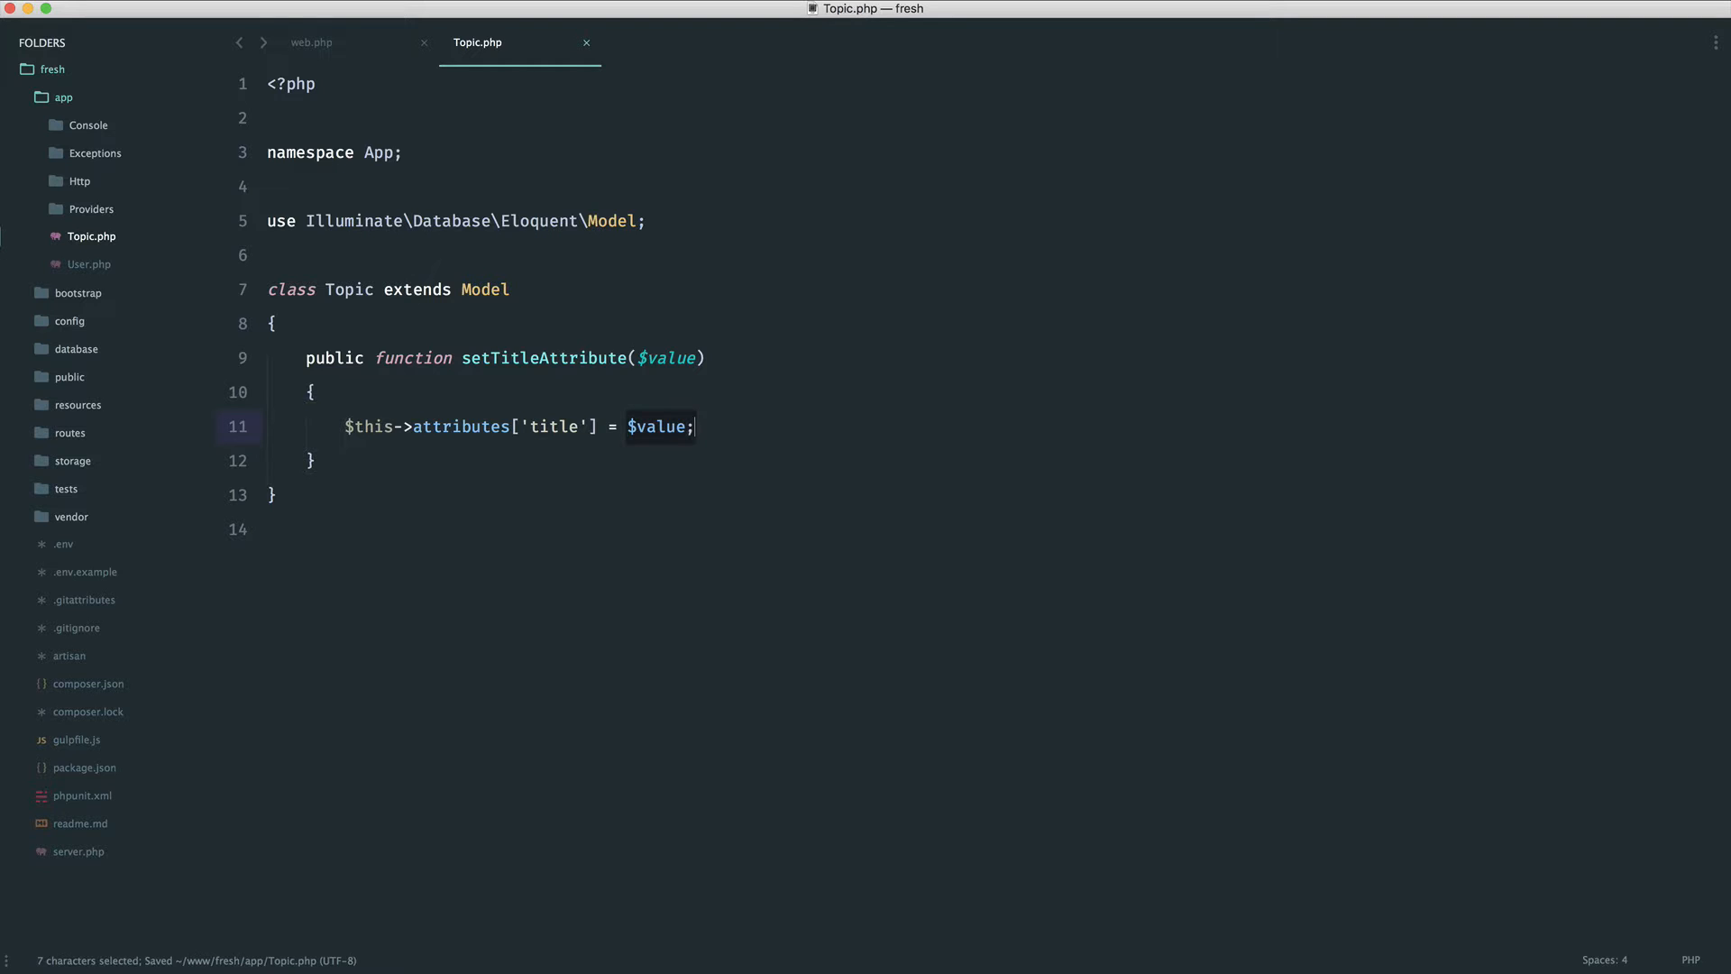
click(693, 426)
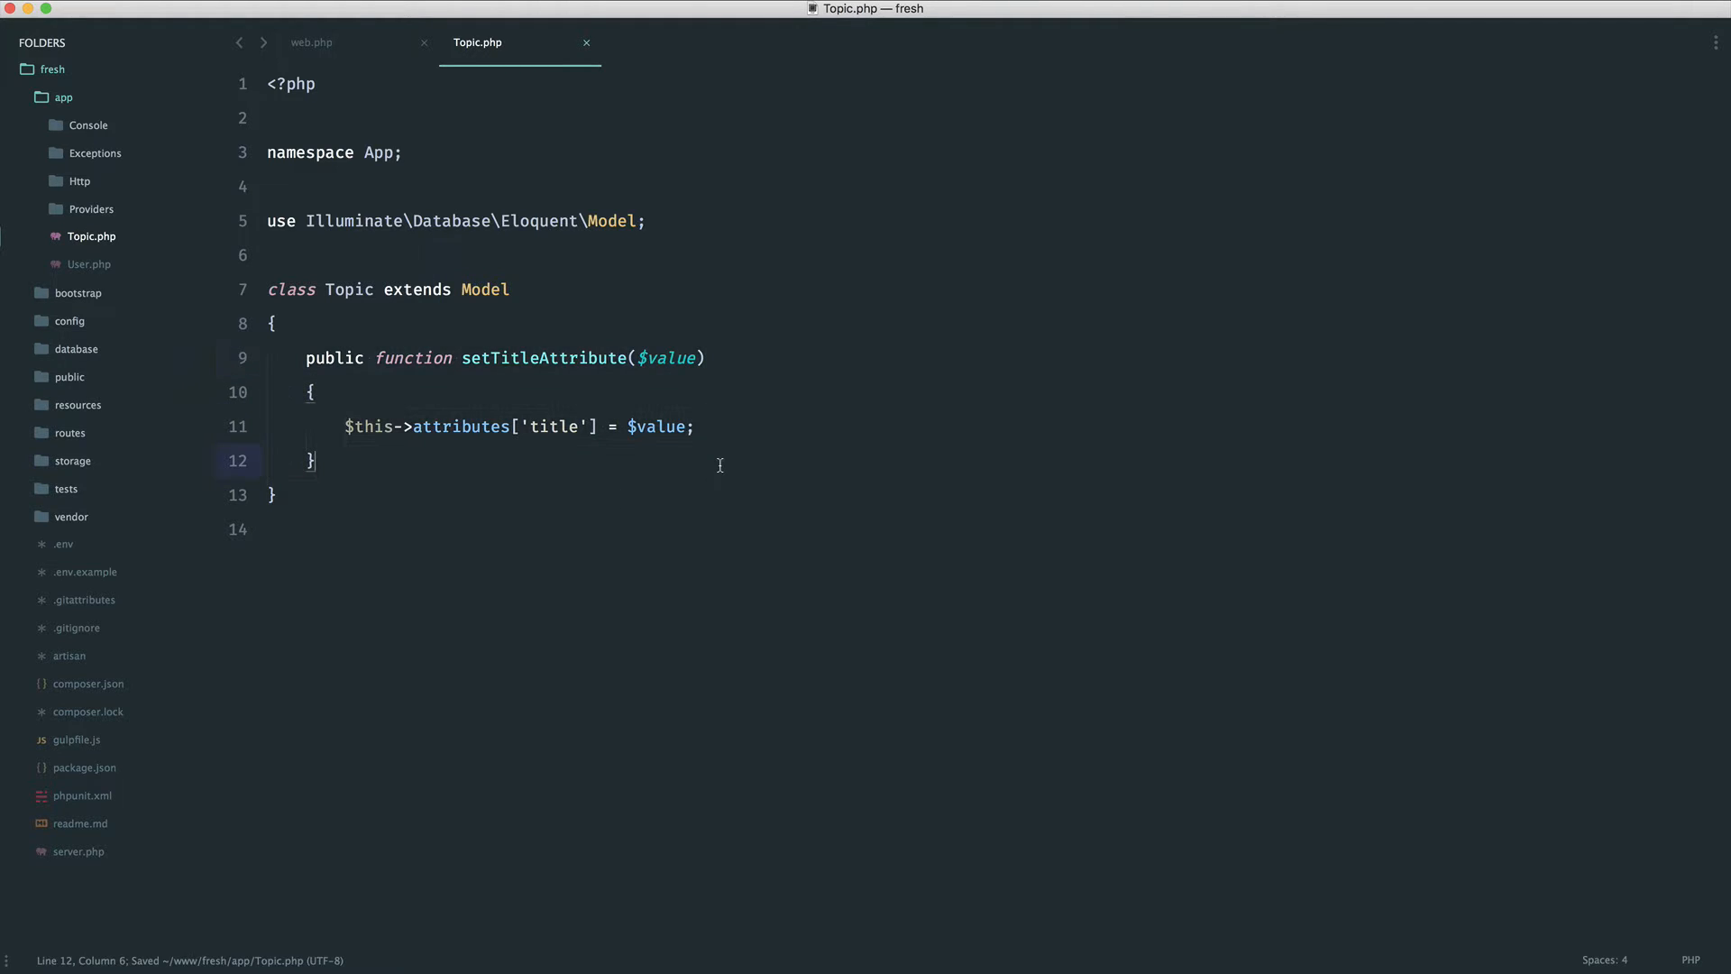
Step: Duplicate the title line as $this->attributes['slug'] = str_slug($value); and save
click(694, 425)
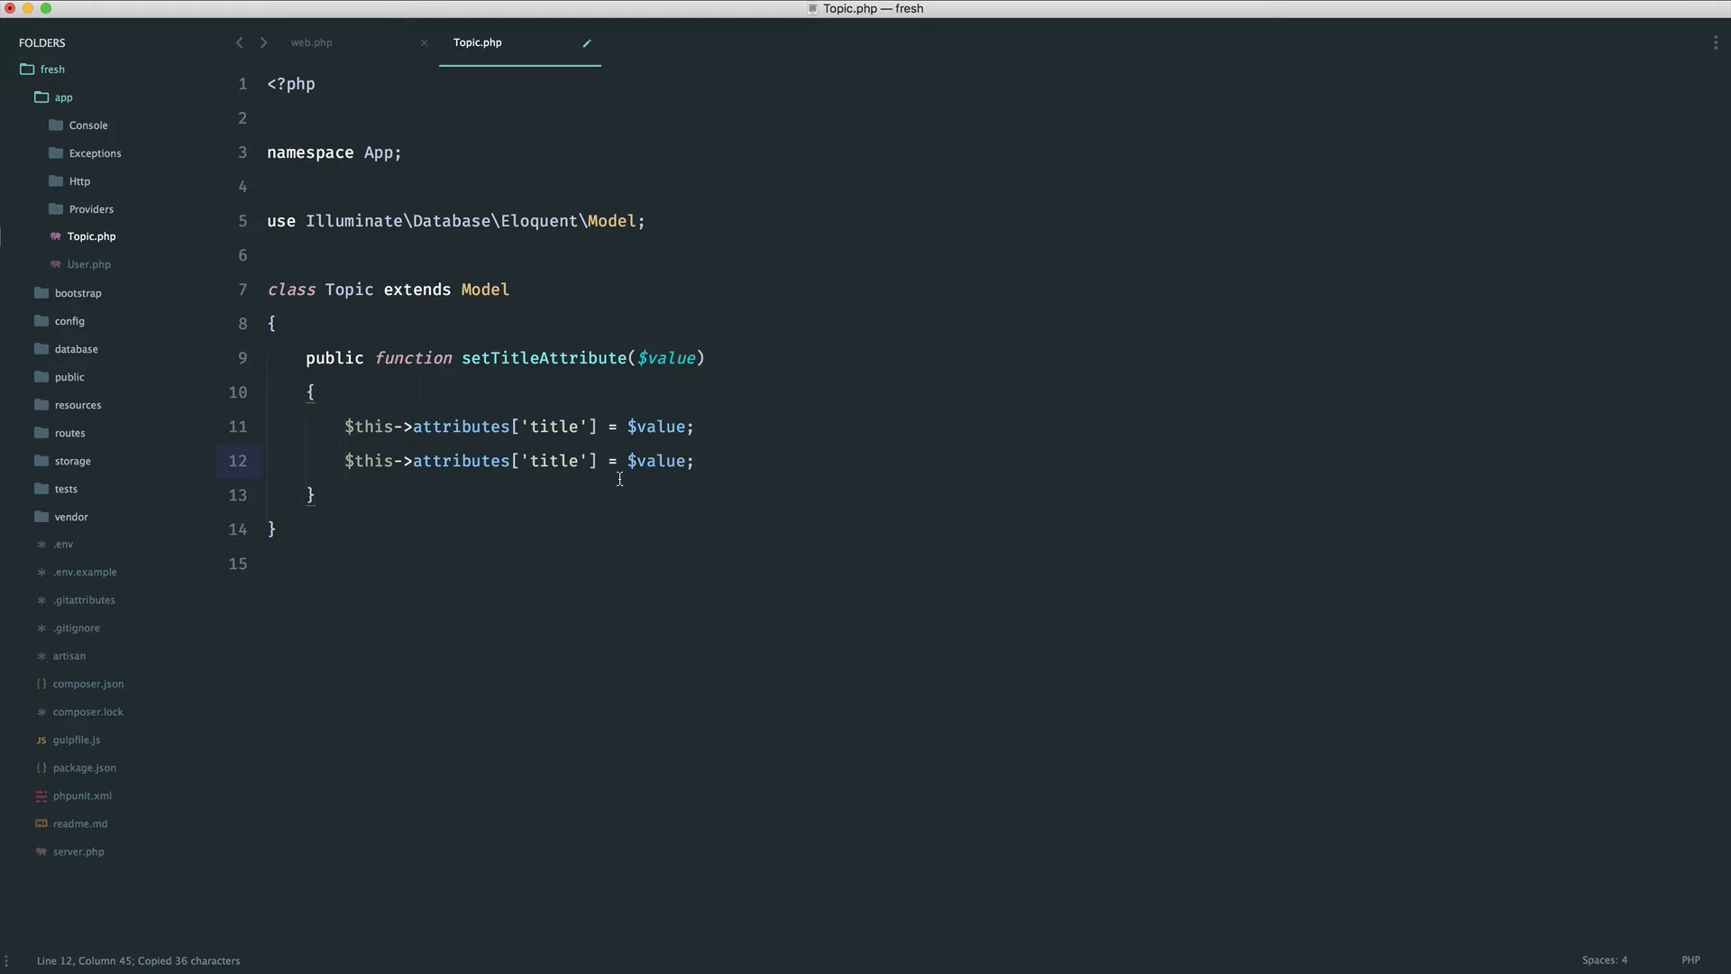
text(slug)
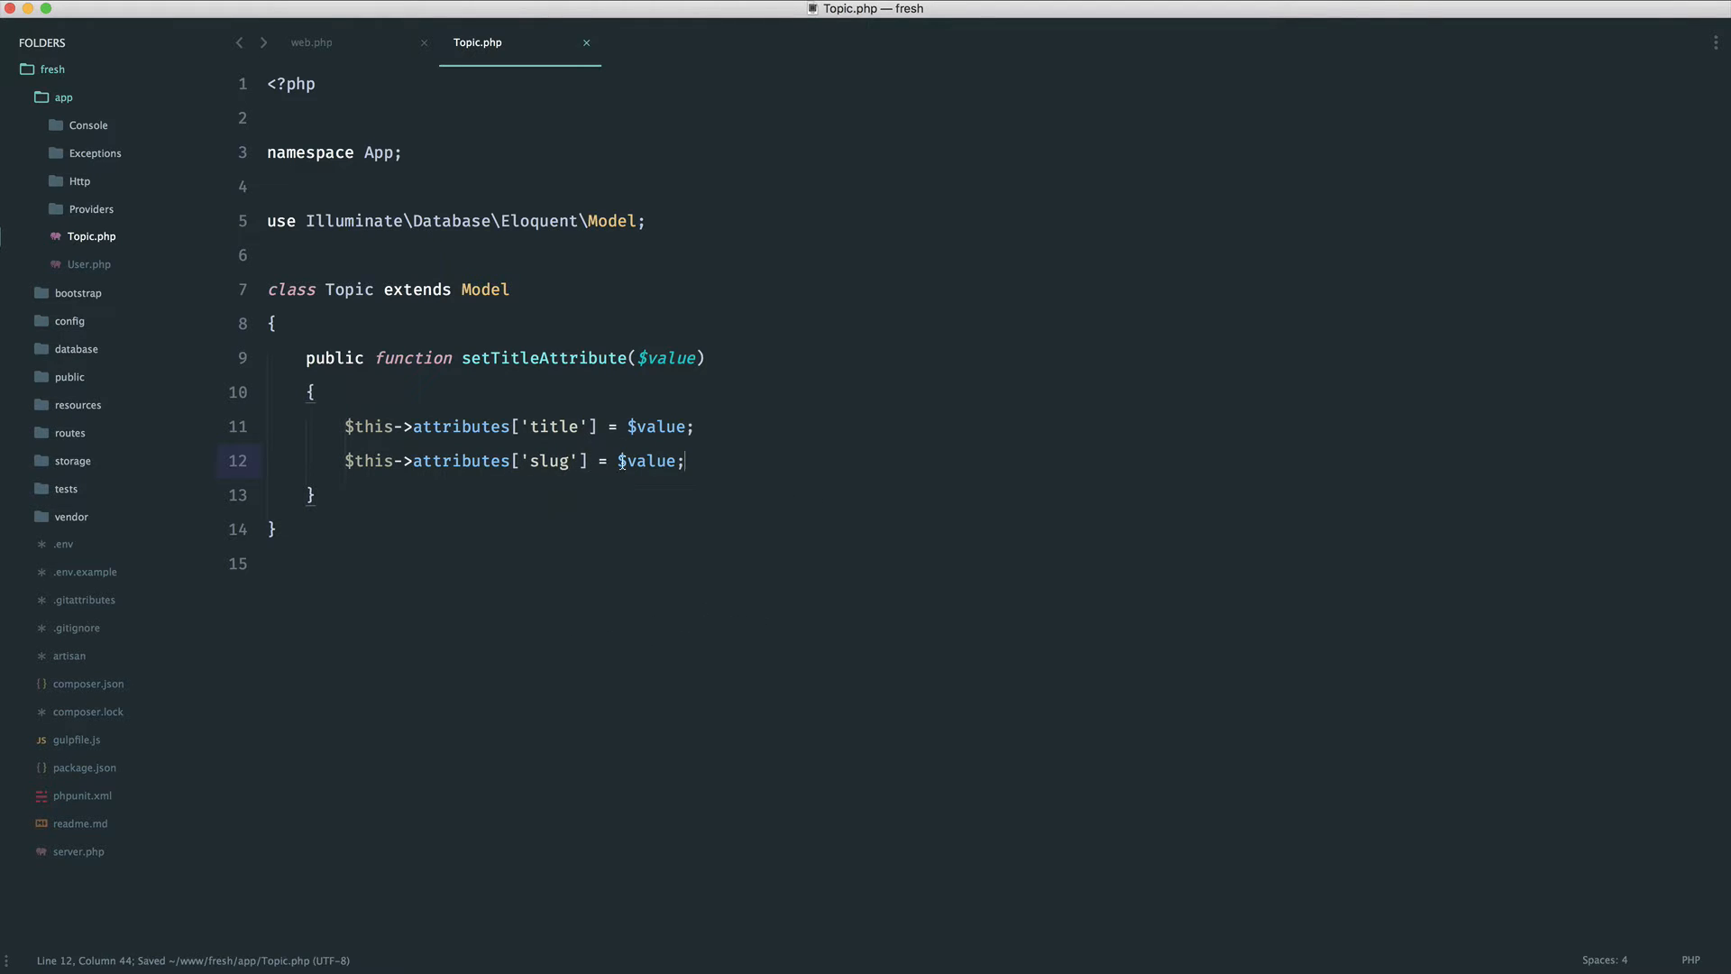
text(str_slug()
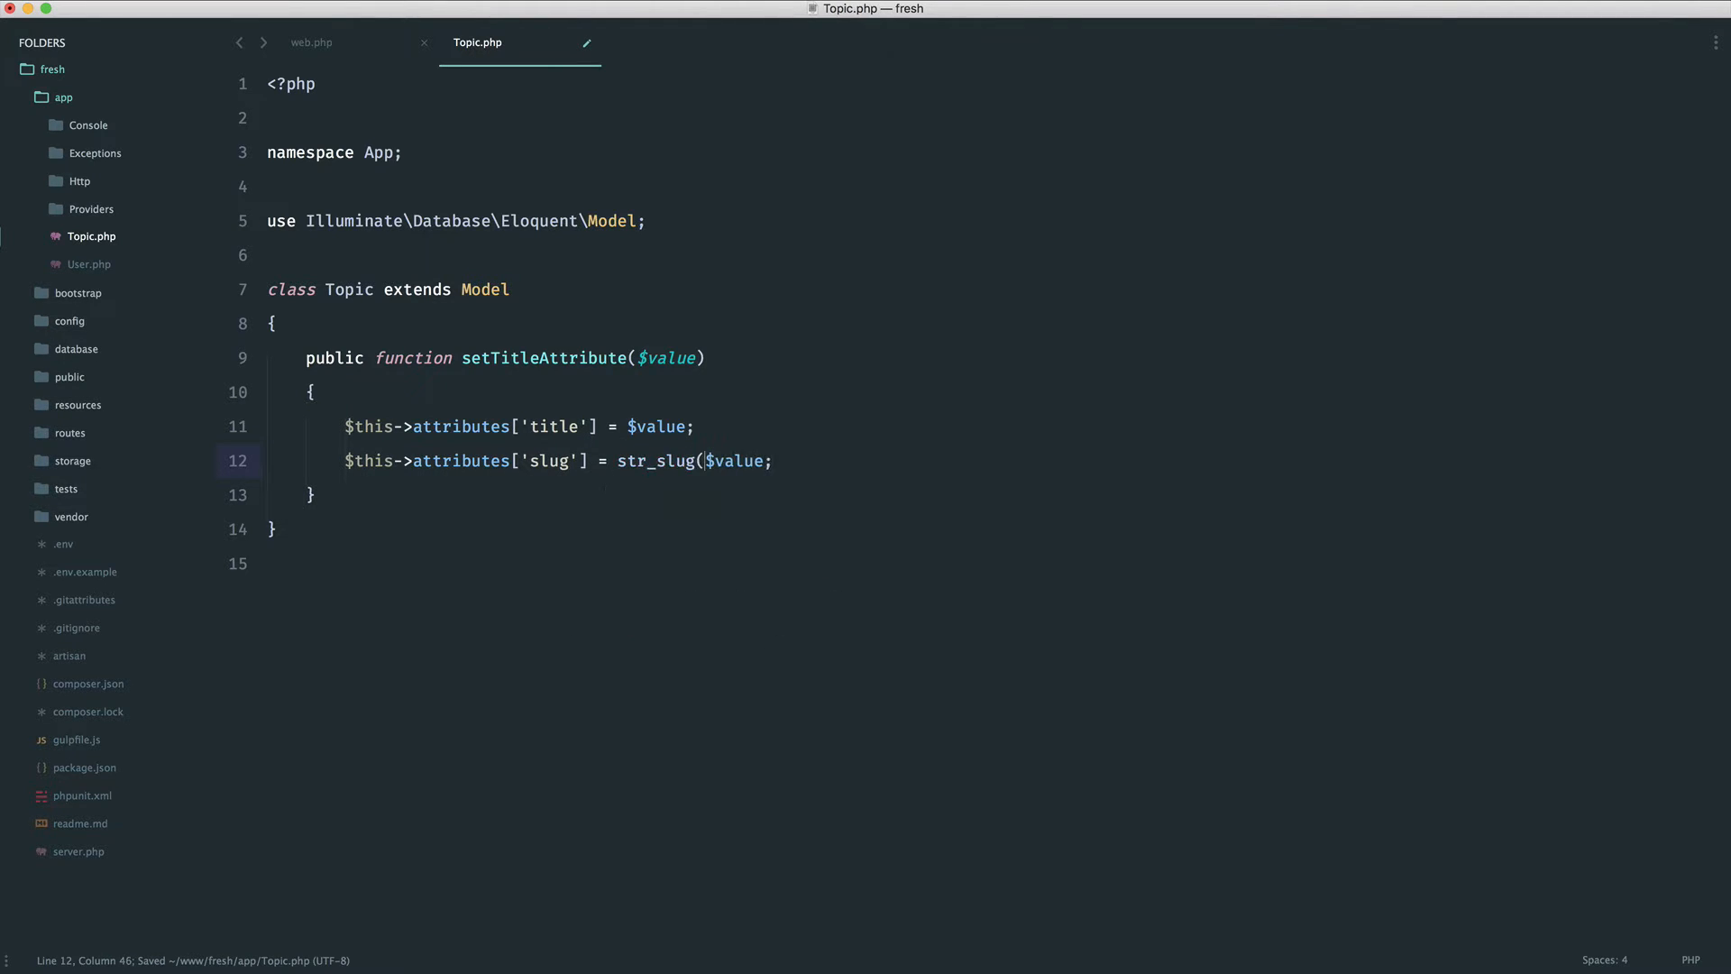
text())
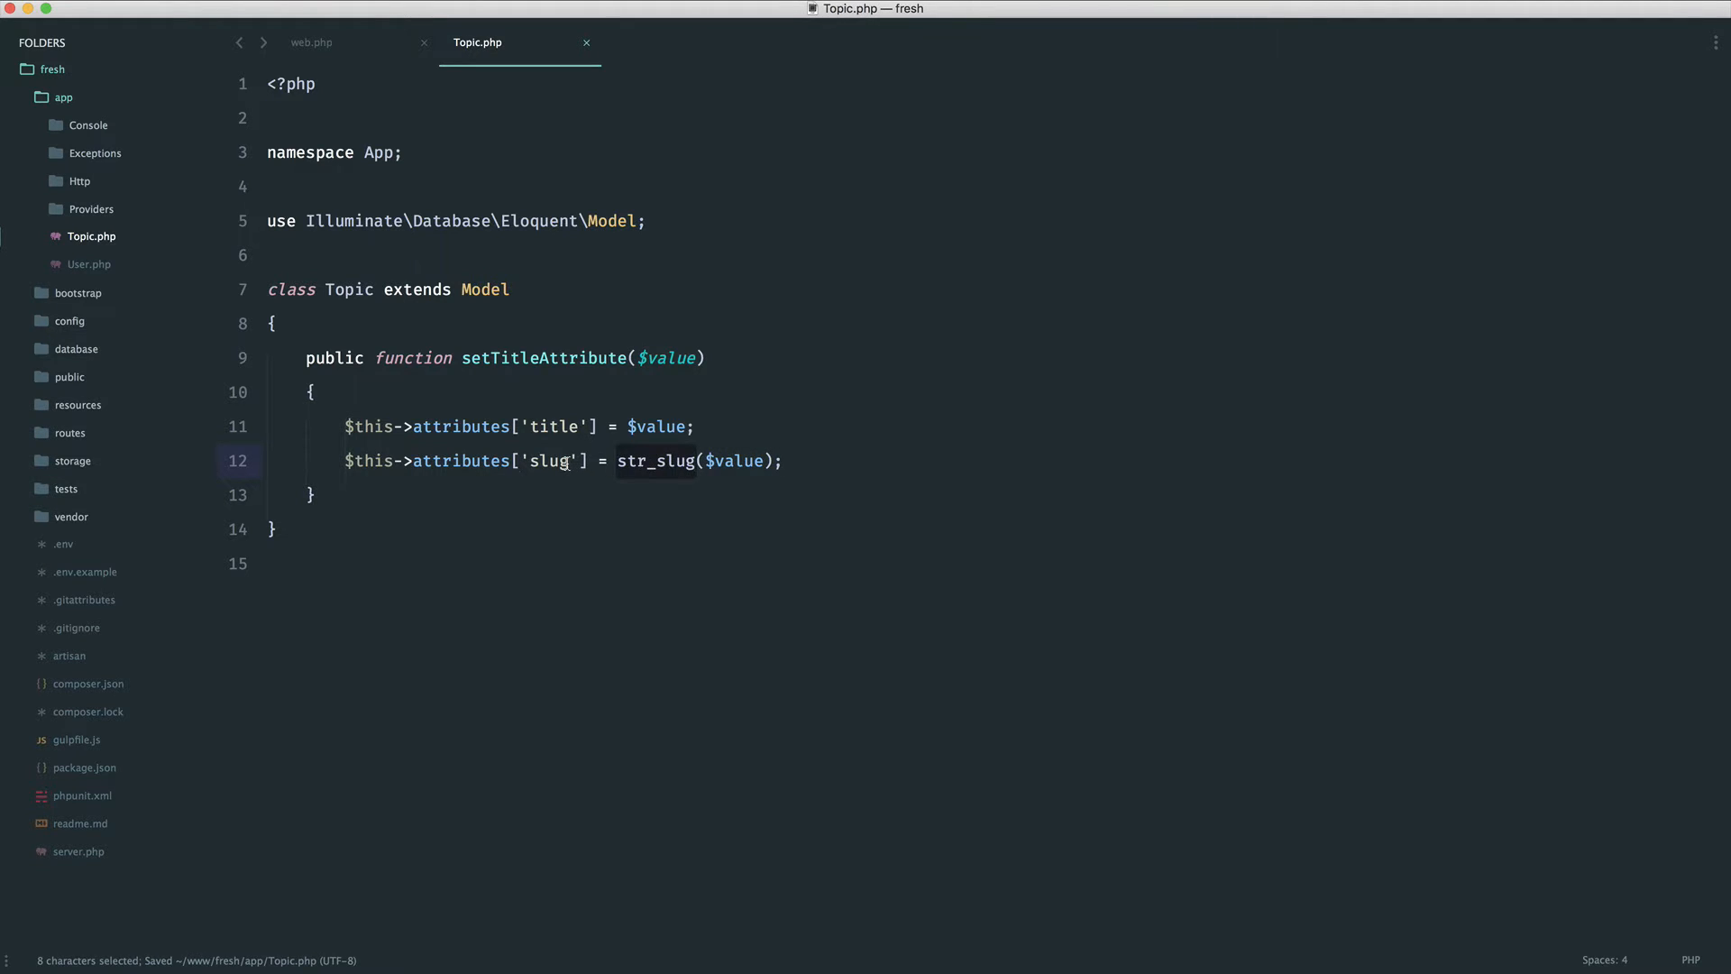
click(716, 507)
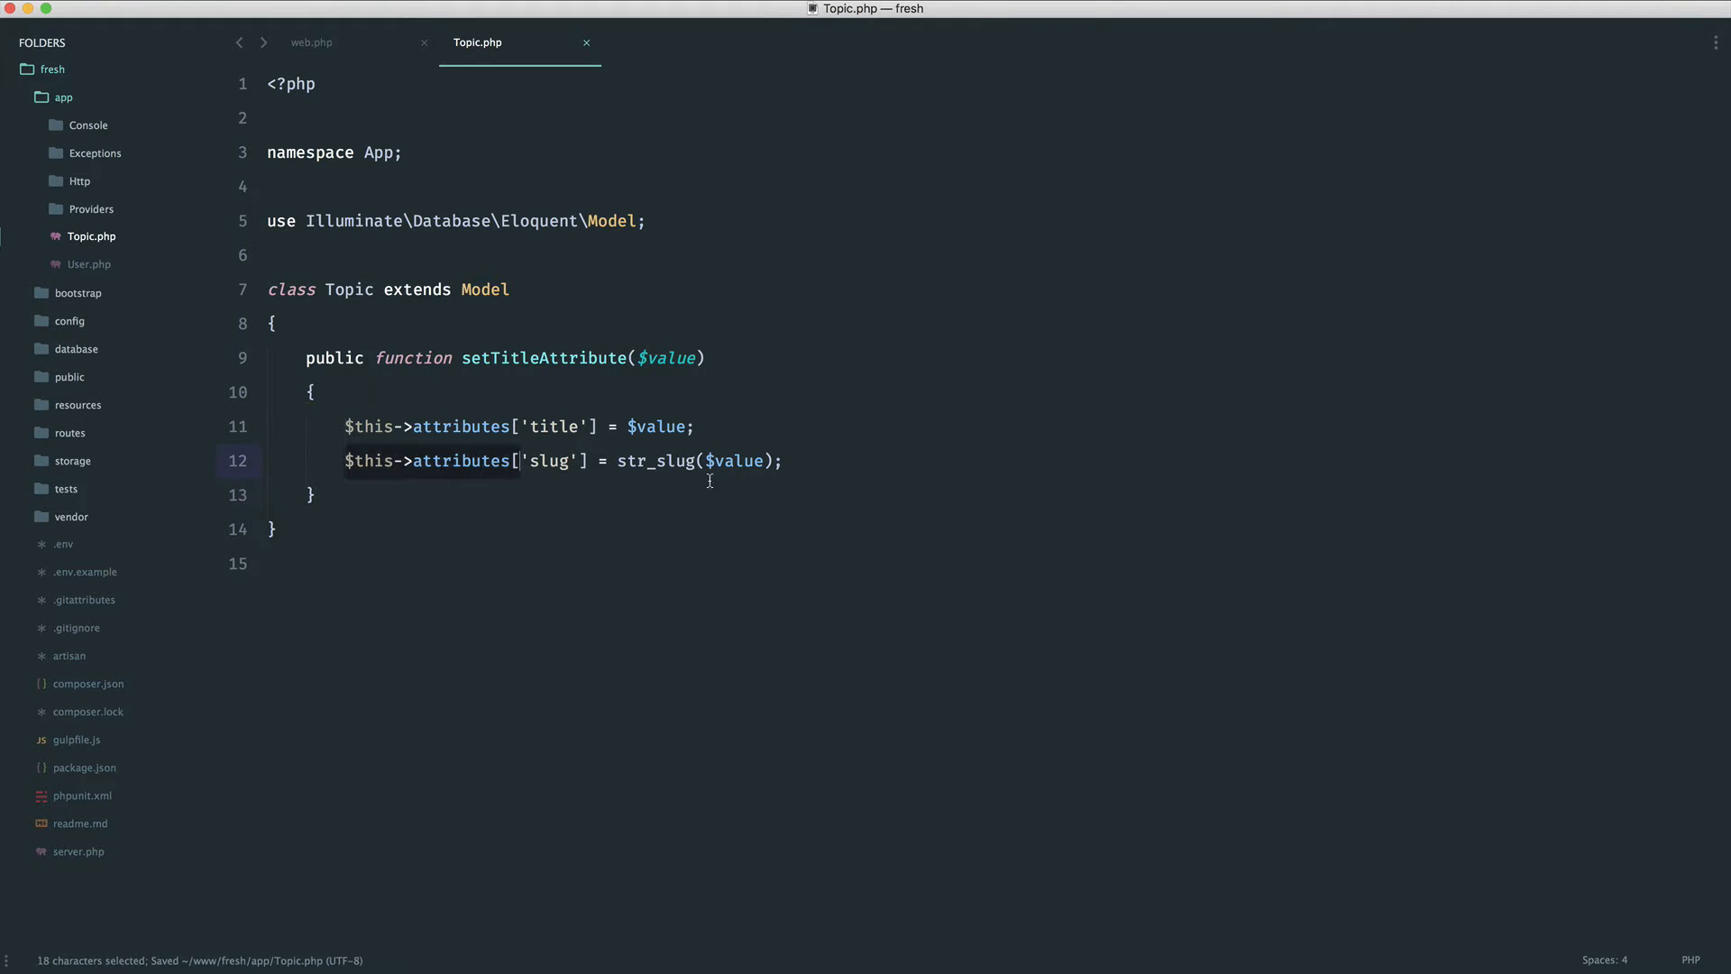
click(310, 42)
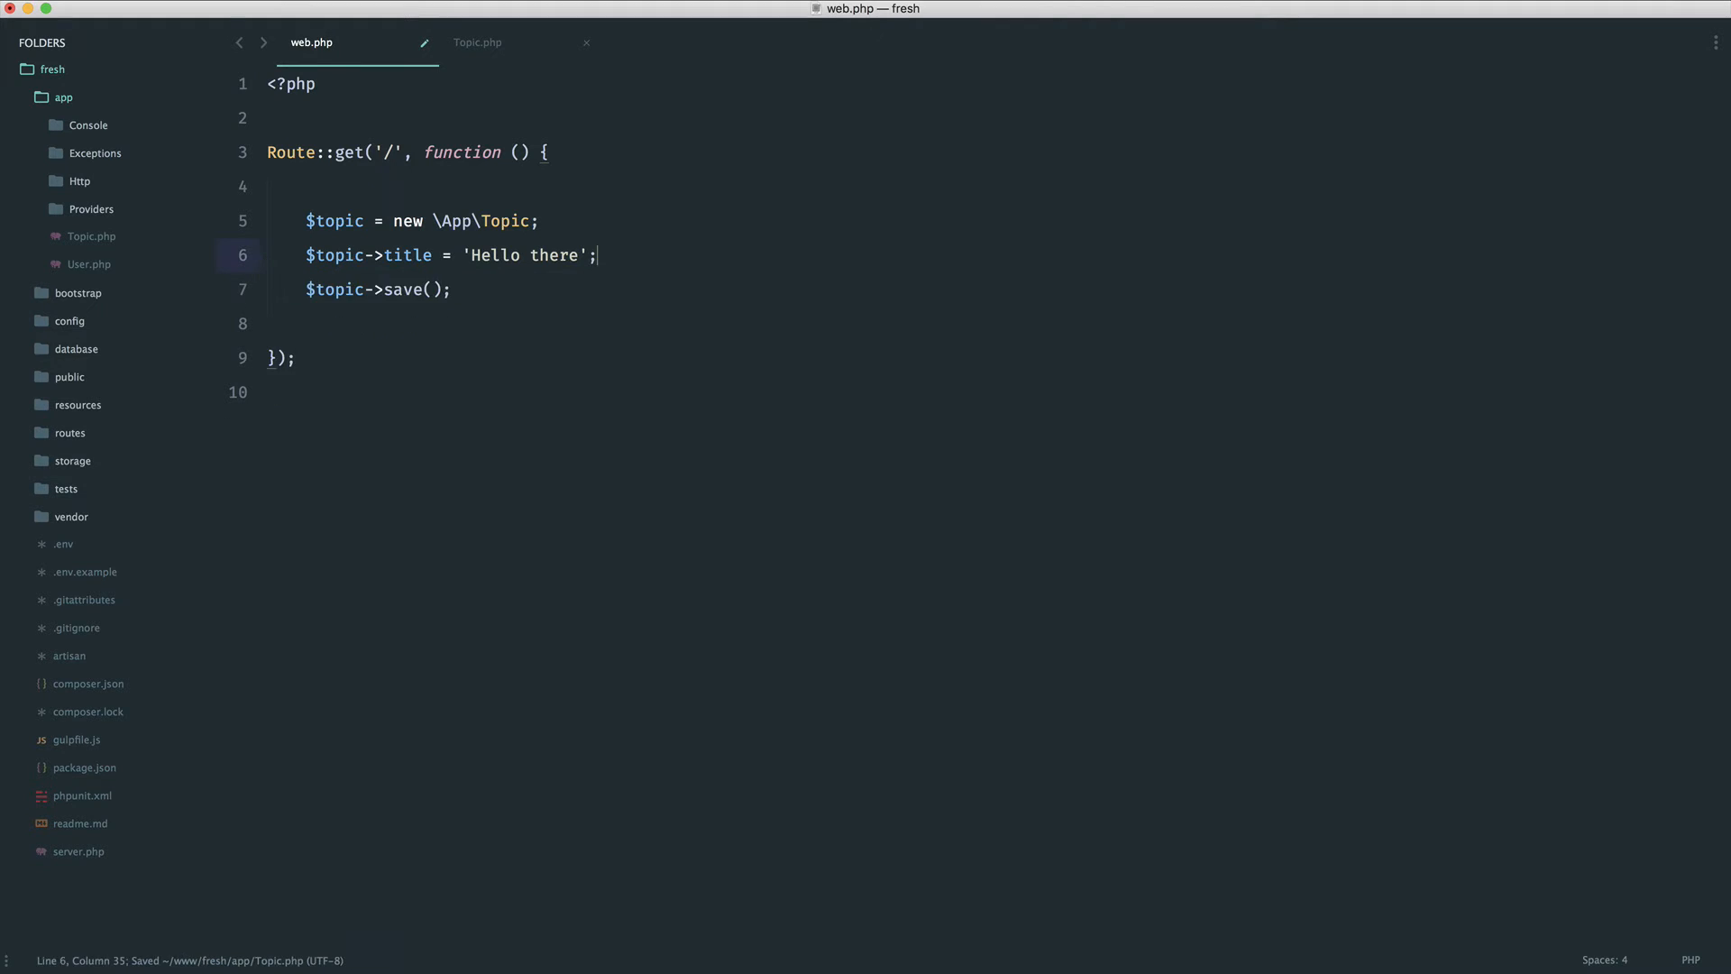
Step: Add // $topic->slug = str_slug('Hello there'); to the web.php route, then return to Topic.php
text(// $topic->slug = str_slug('Hello there');)
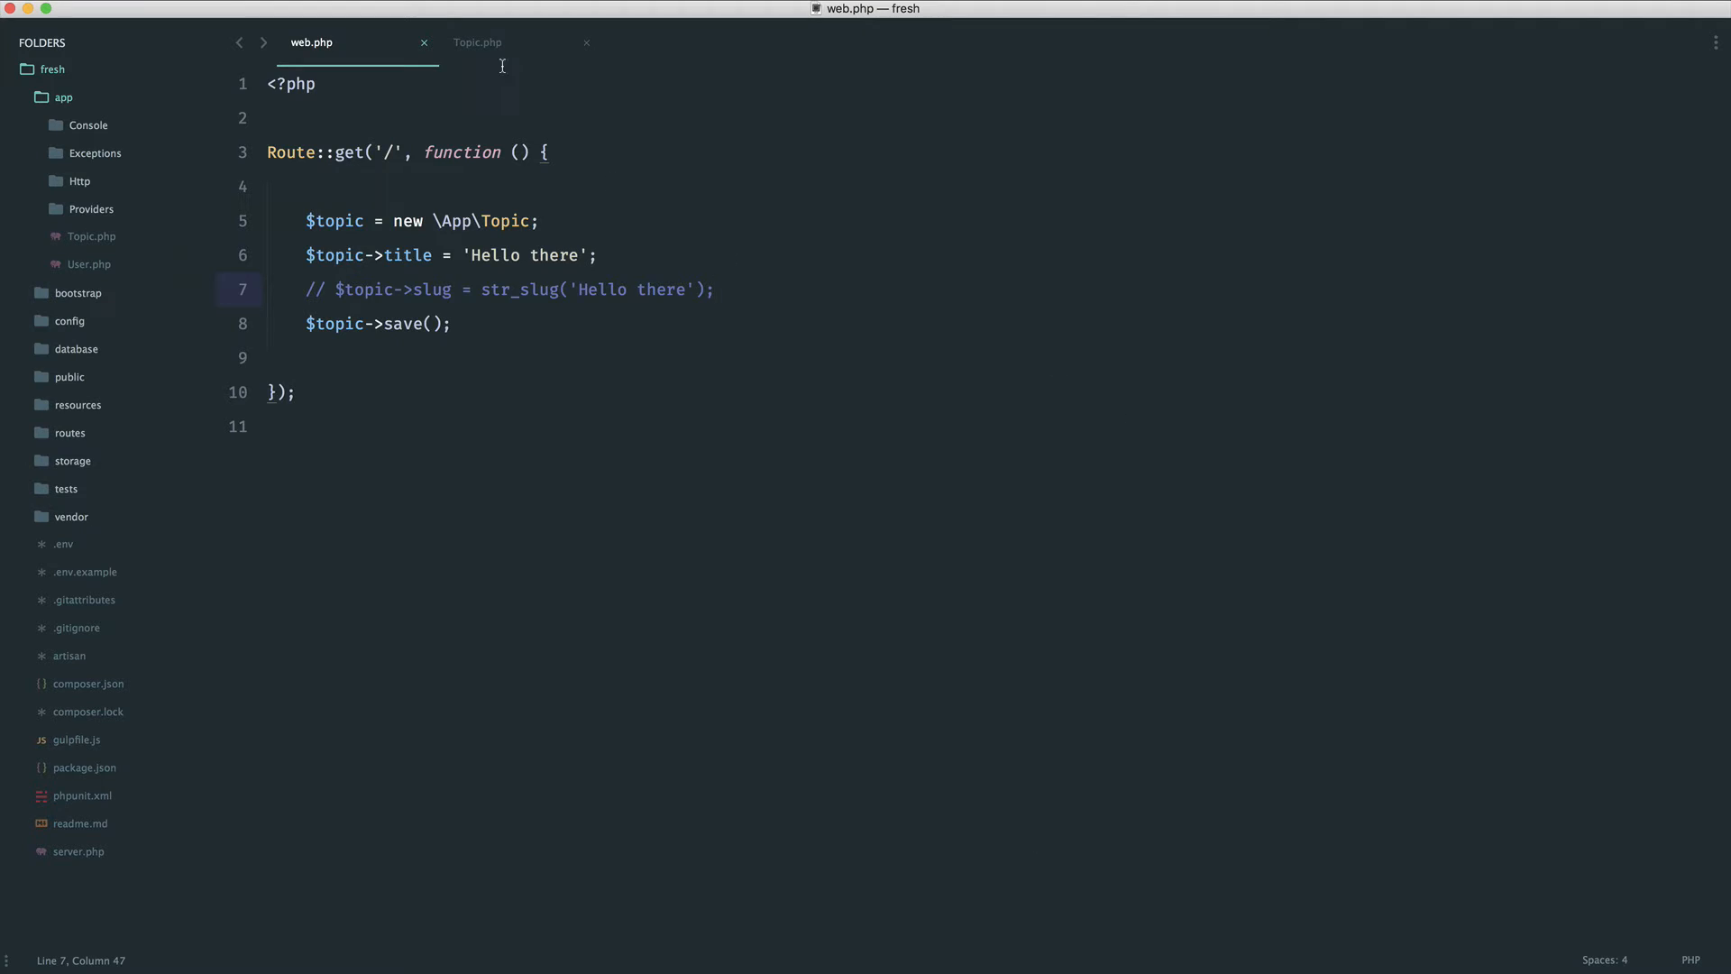
click(476, 41)
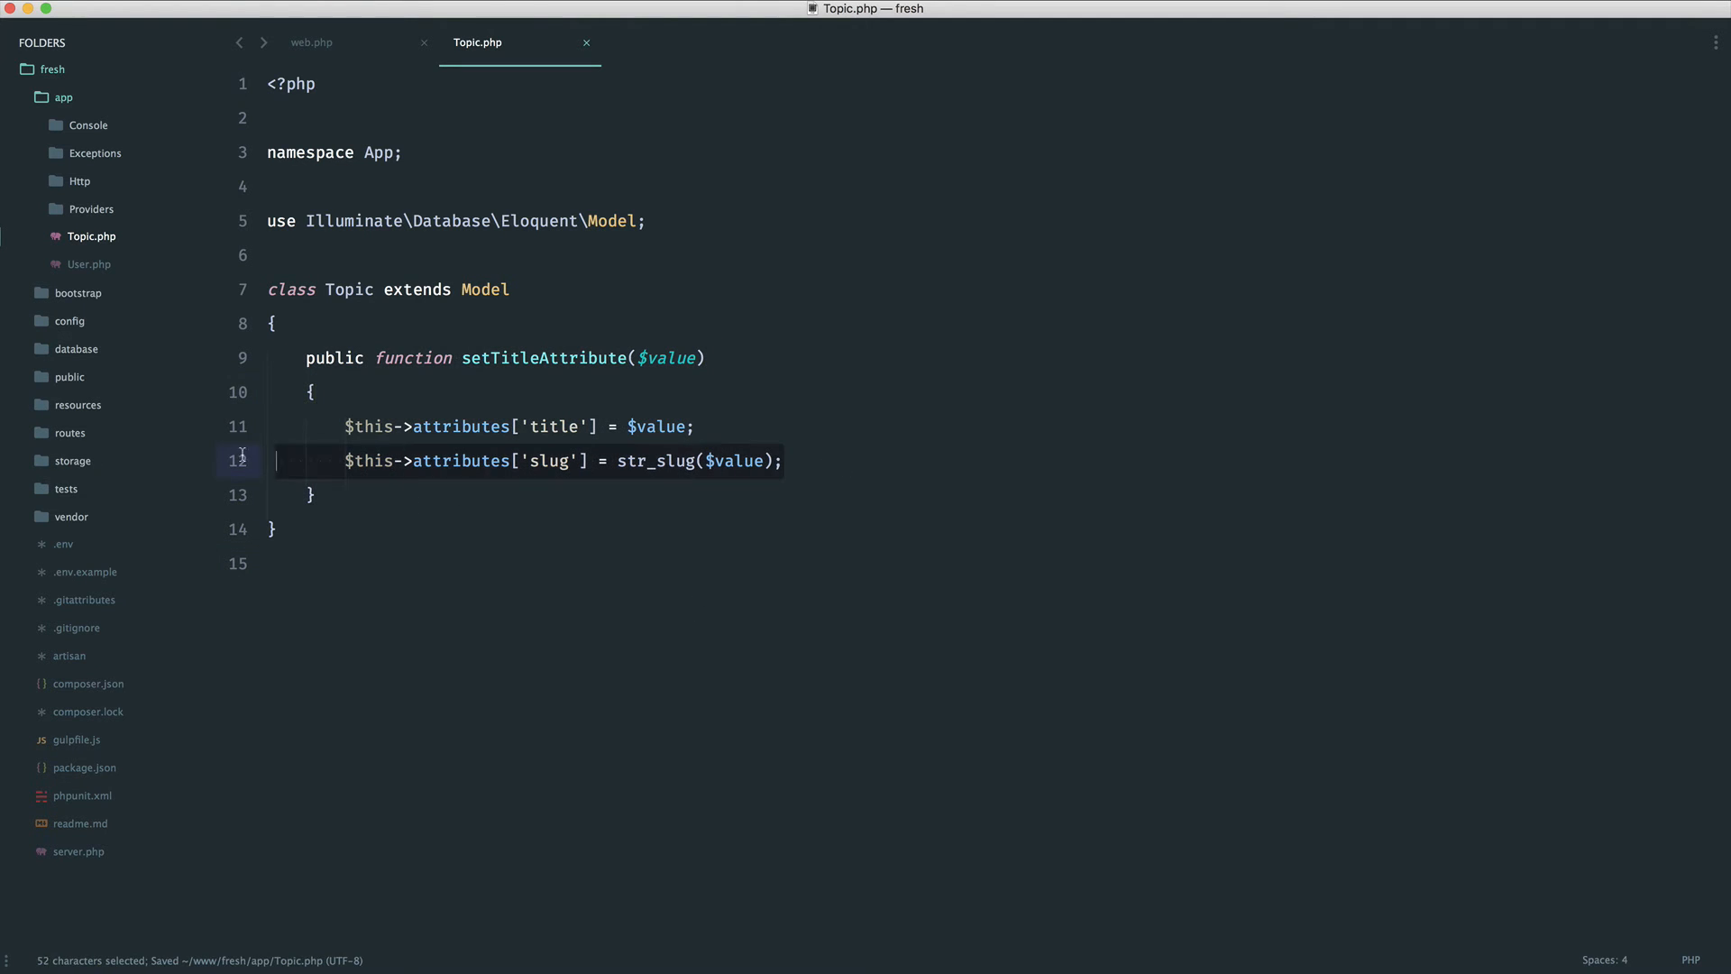
Step: Delete the slug assignment line so the mutator only sets title, leaving $value highlighted
key(Backspace)
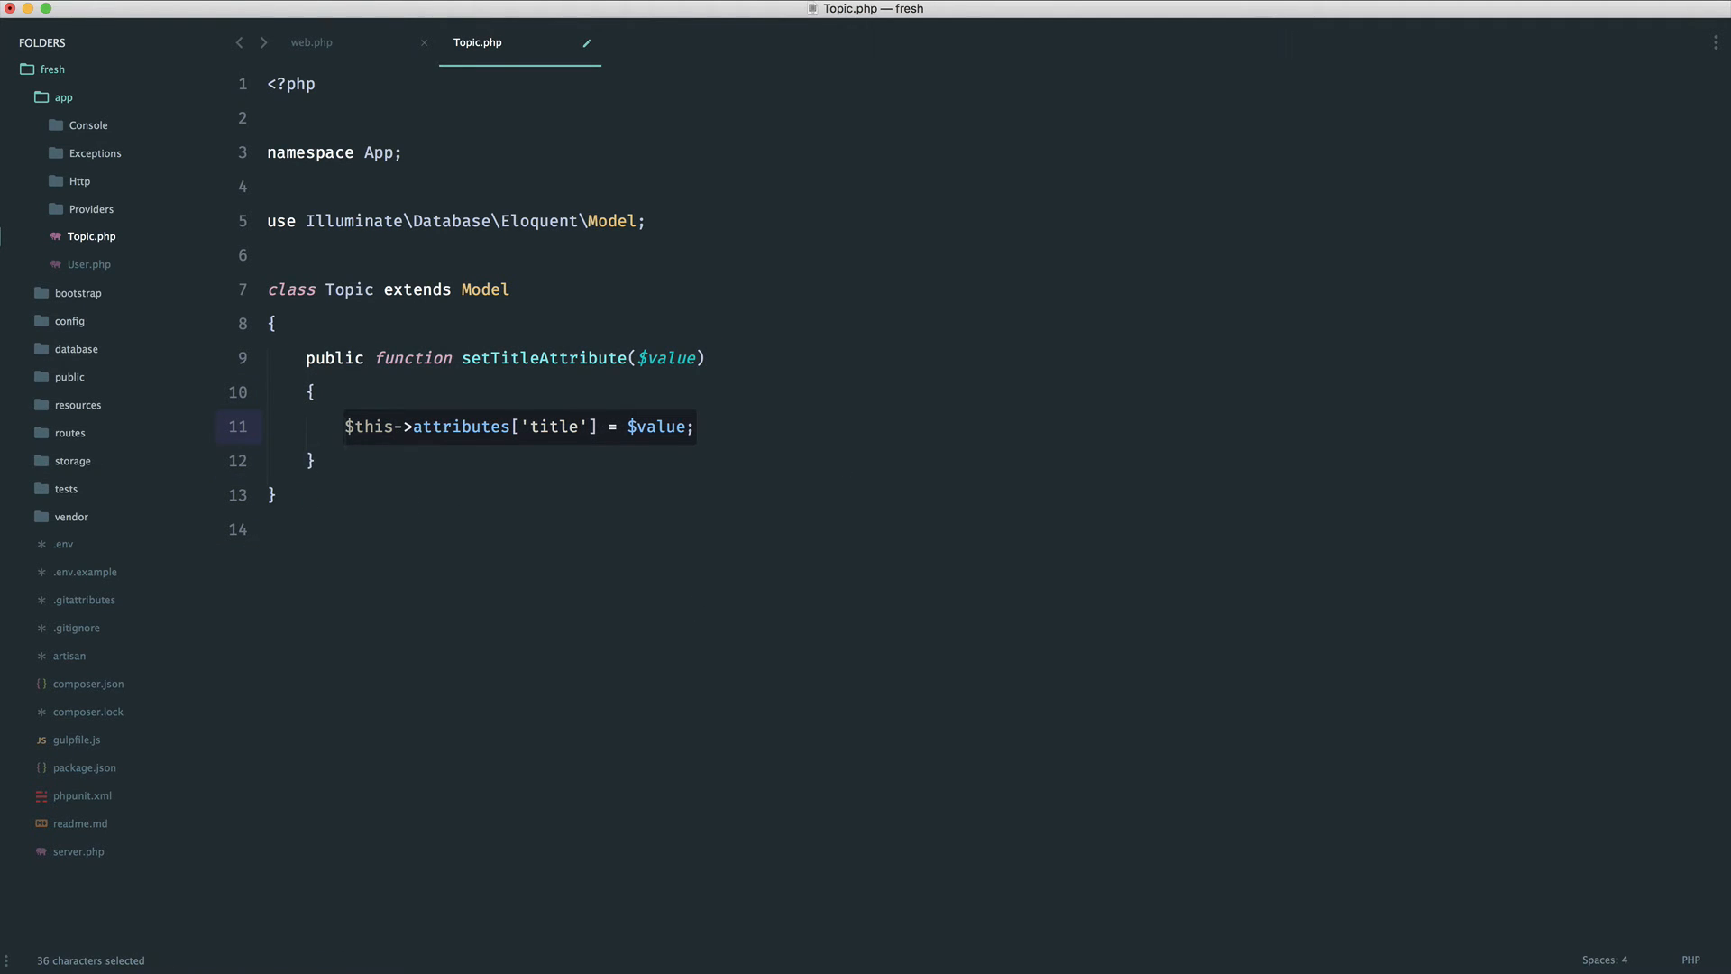
text($this->attributes['slug'] = str_slug($value);)
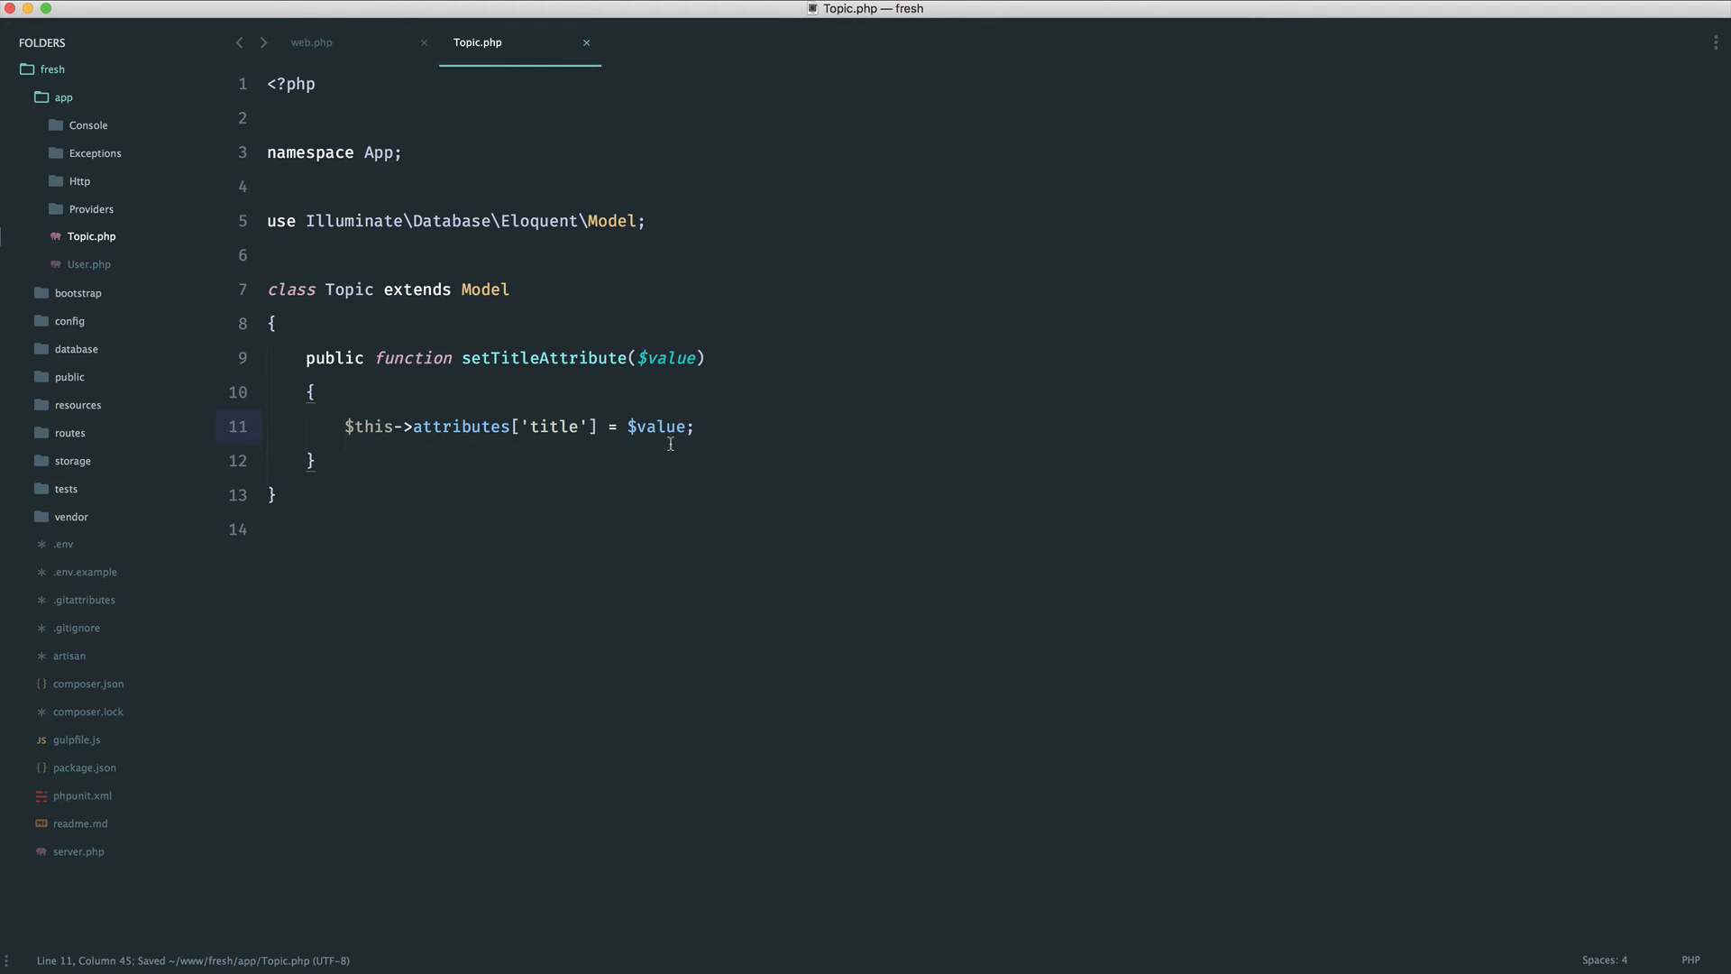
double_click(658, 425)
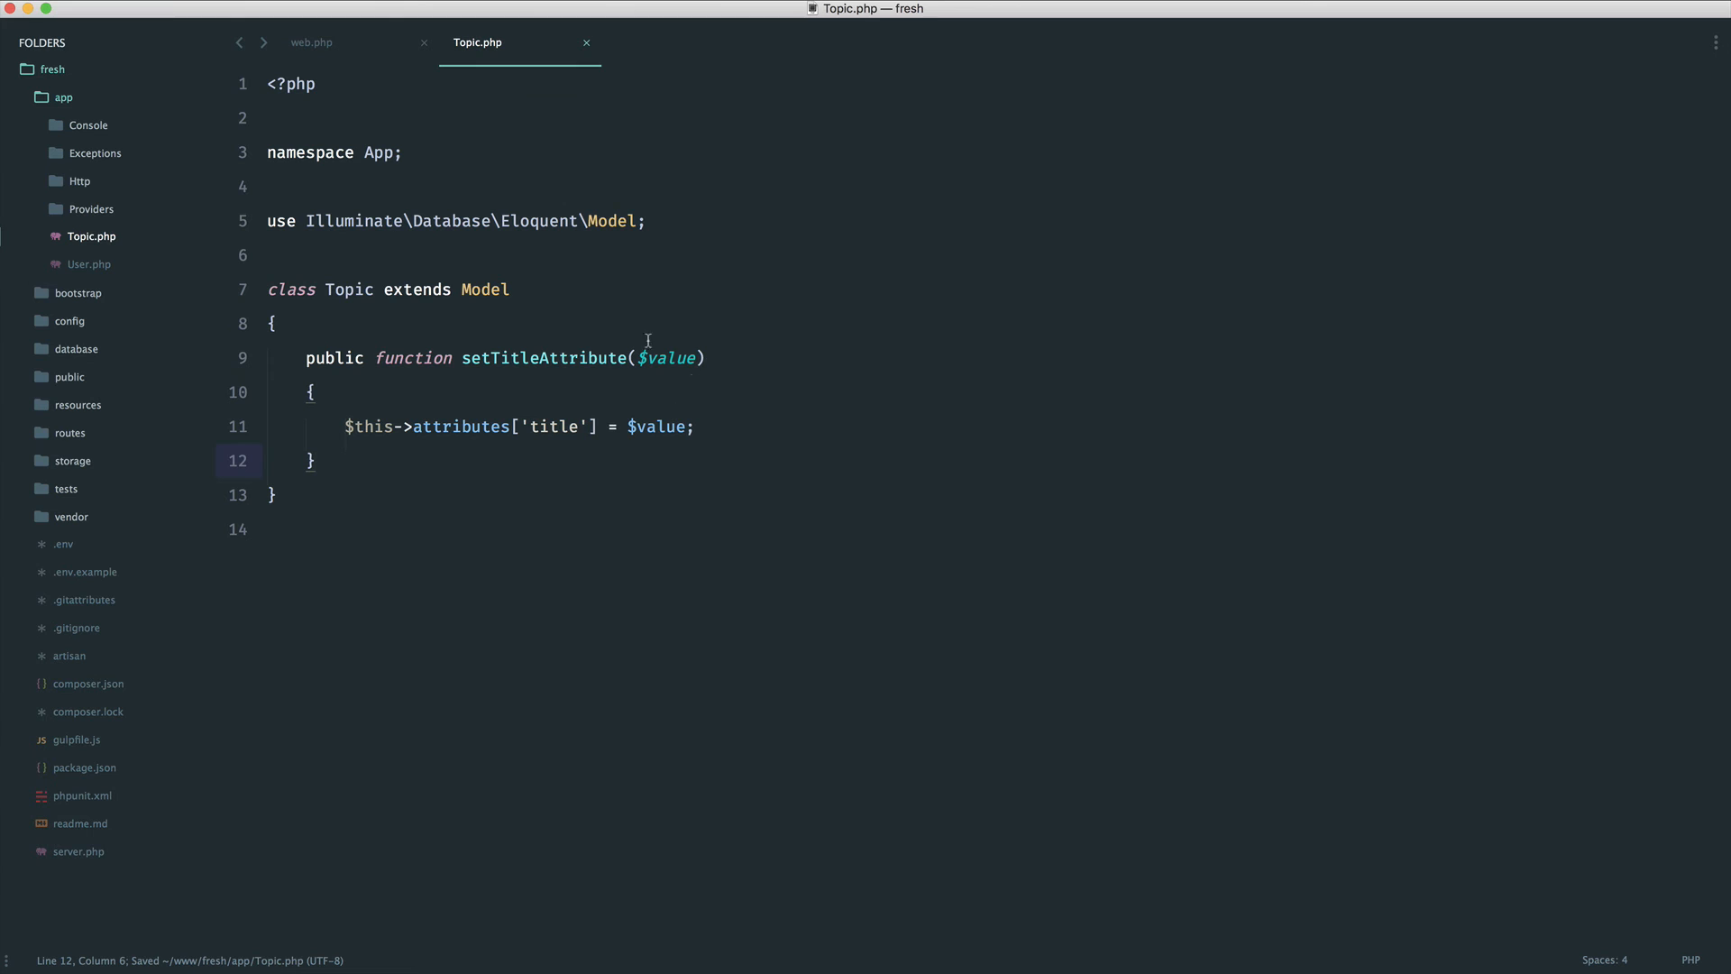
Step: Re-enter $this->attributes['slug'] = str_slug($value); on line 12 of the mutator
click(404, 531)
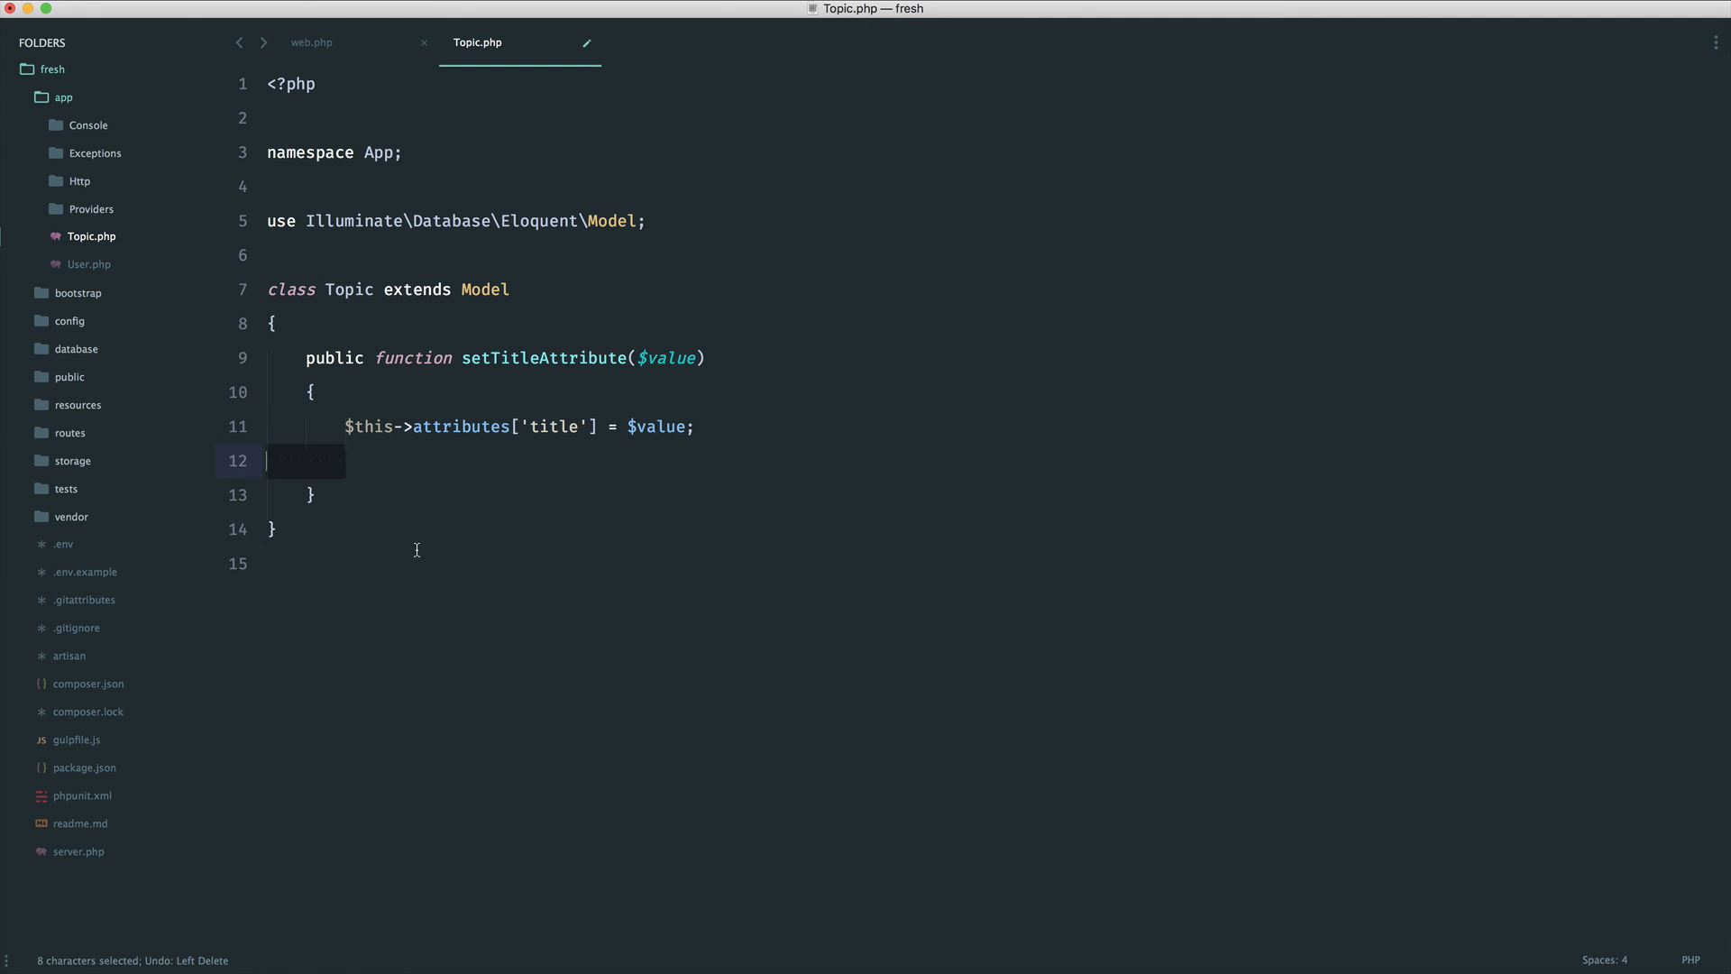
text($this->attributes['slug'] = str_slug($value);)
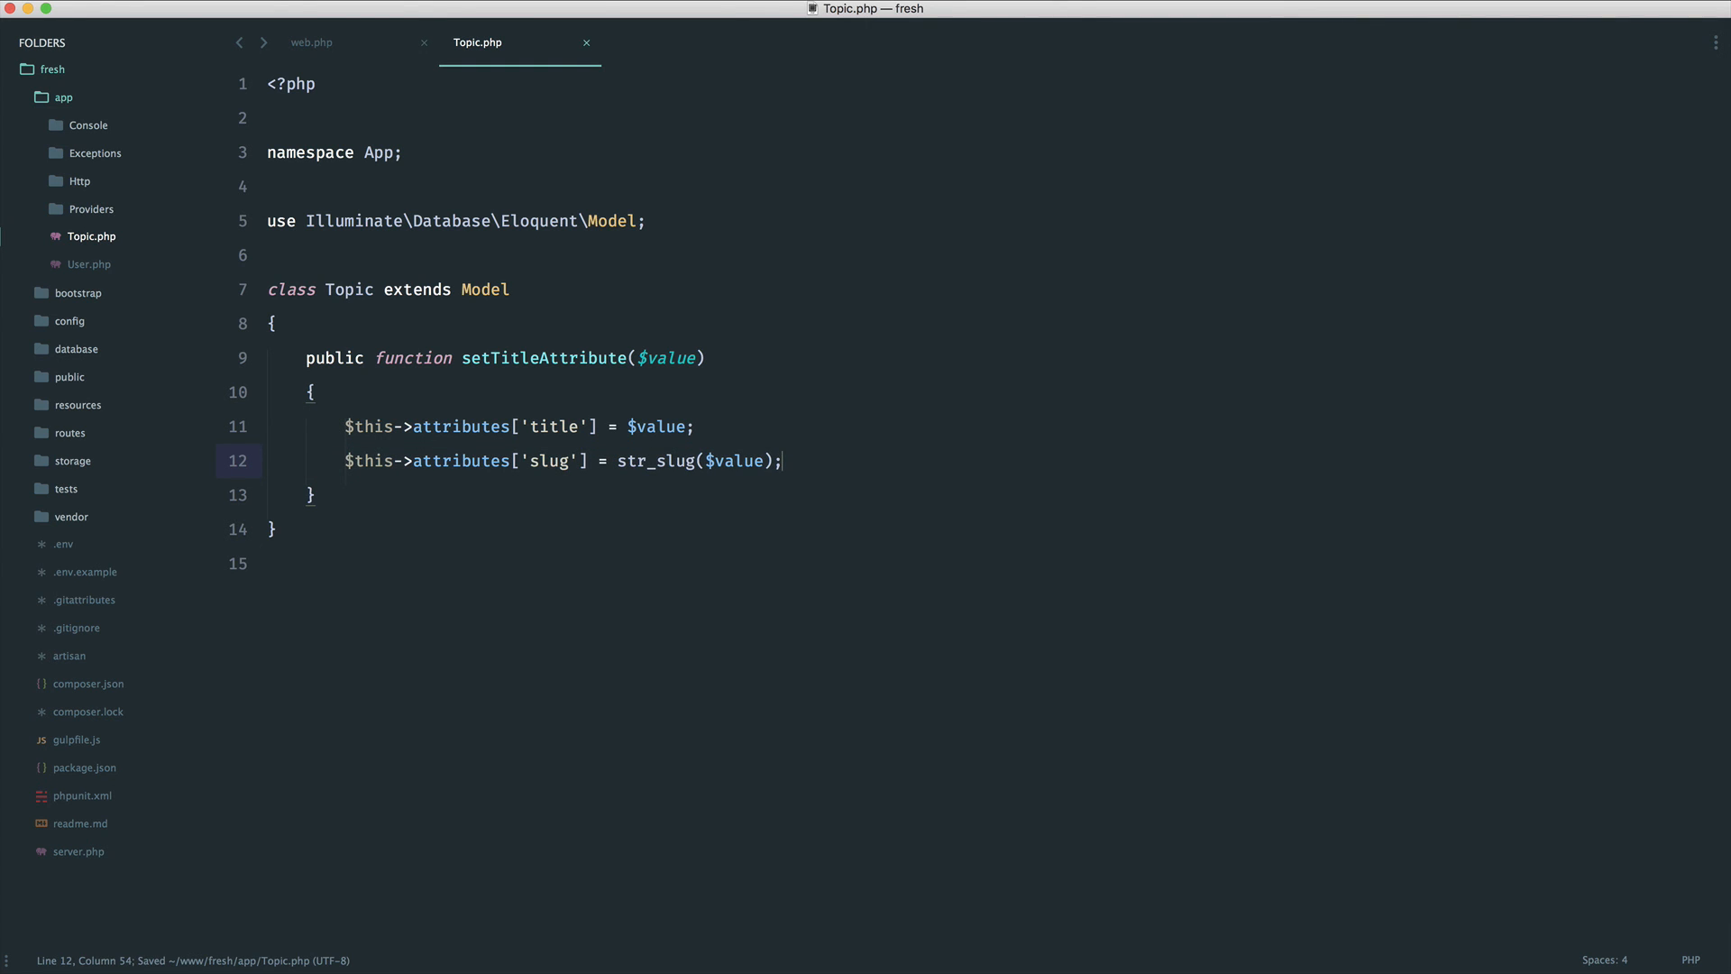